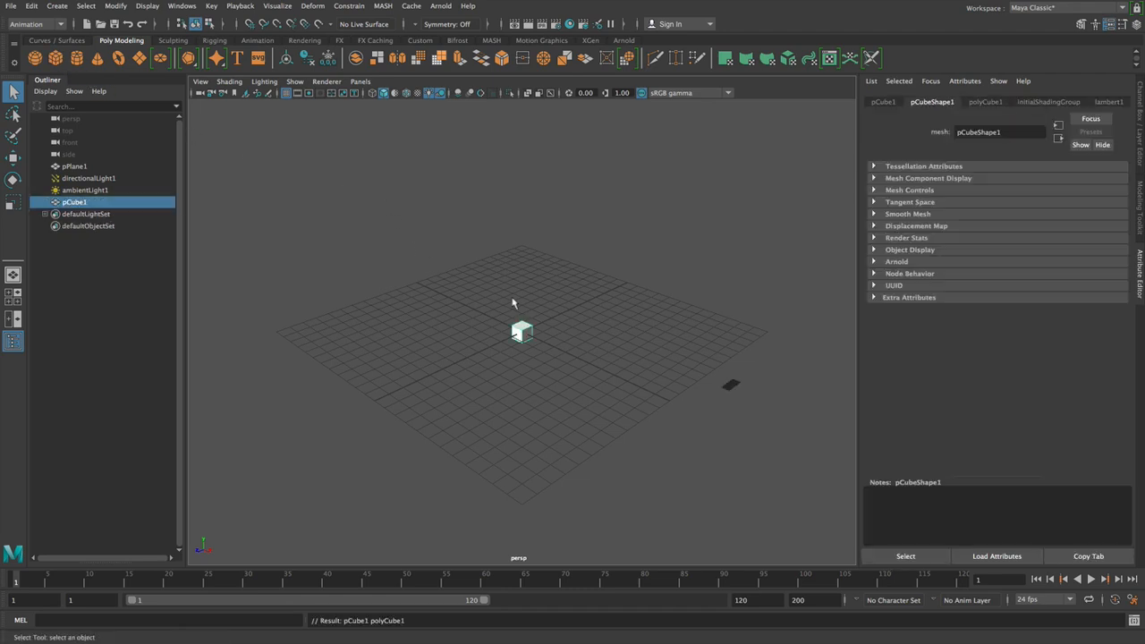
Open the Create MASH Network options for pCube1 and move the MASH Options window aside.
left_click_drag(512, 305, 580, 362)
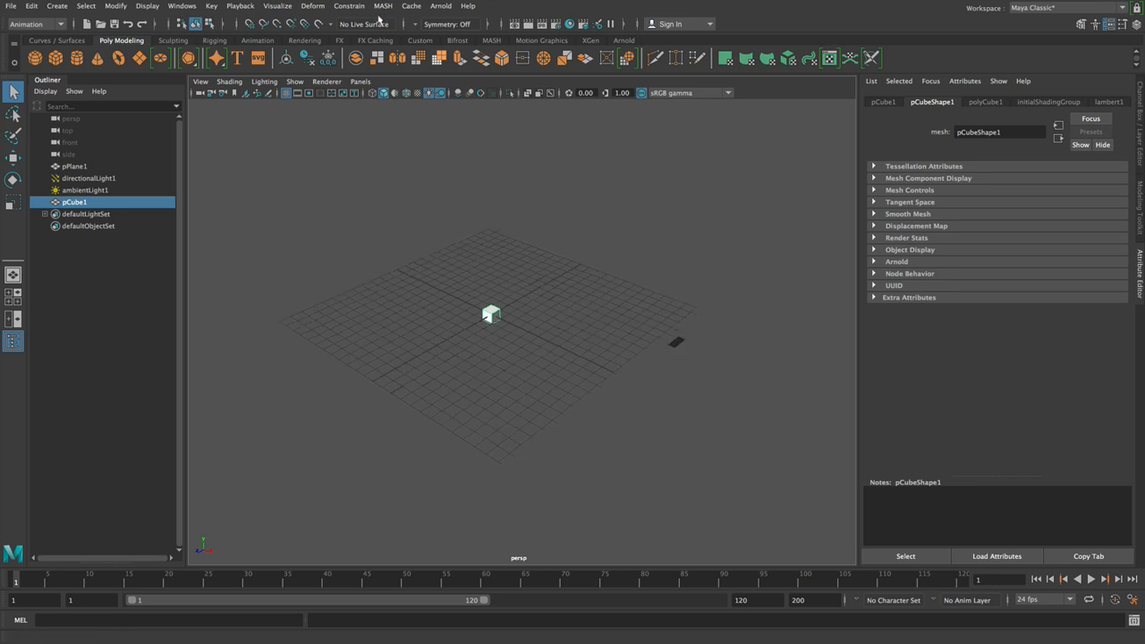
left_click(382, 7)
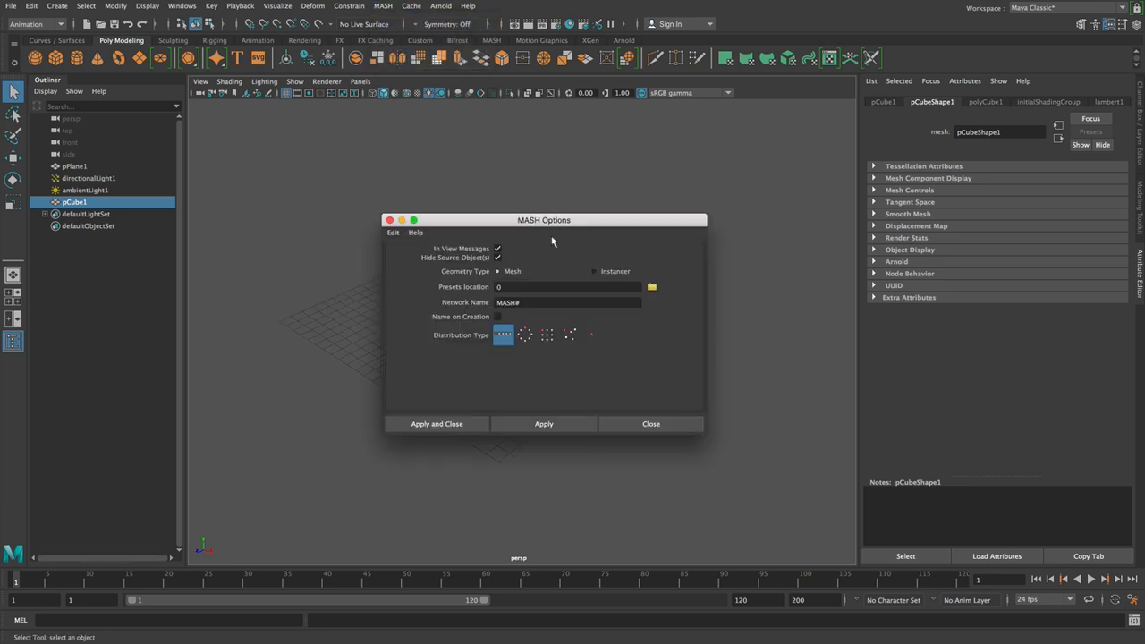
mouse_move(598, 276)
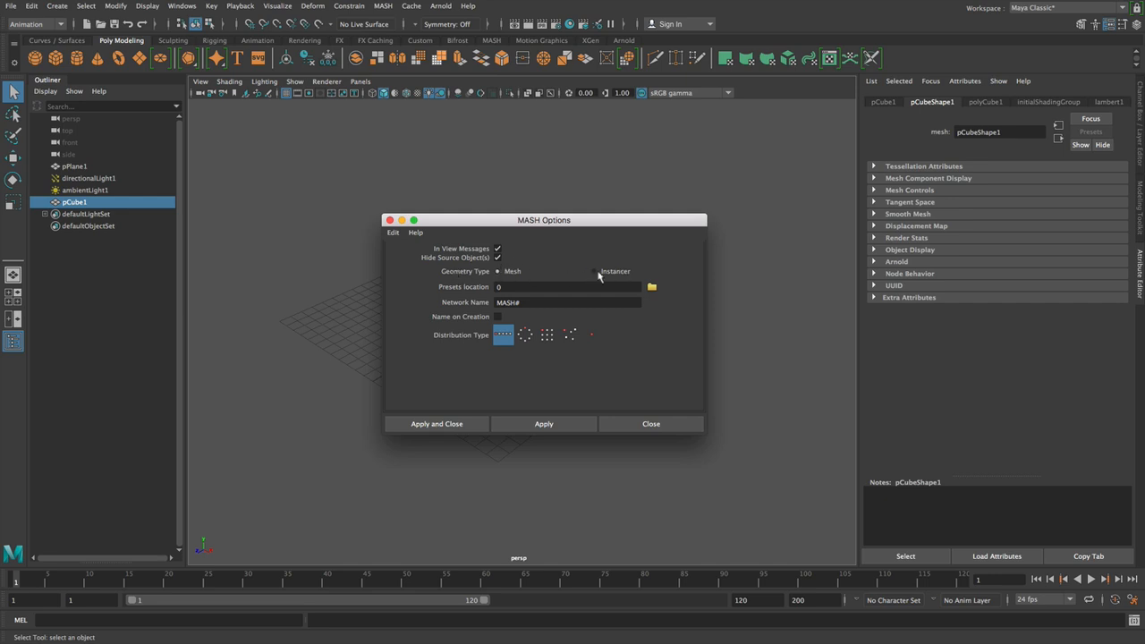
mouse_move(506, 272)
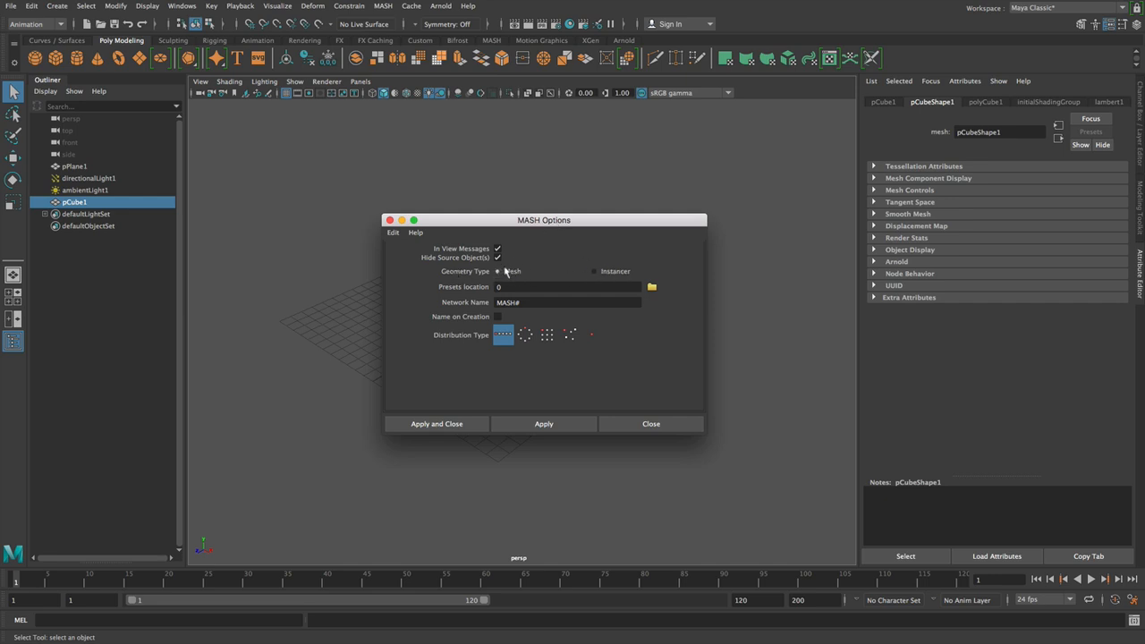
left_click_drag(544, 220, 480, 258)
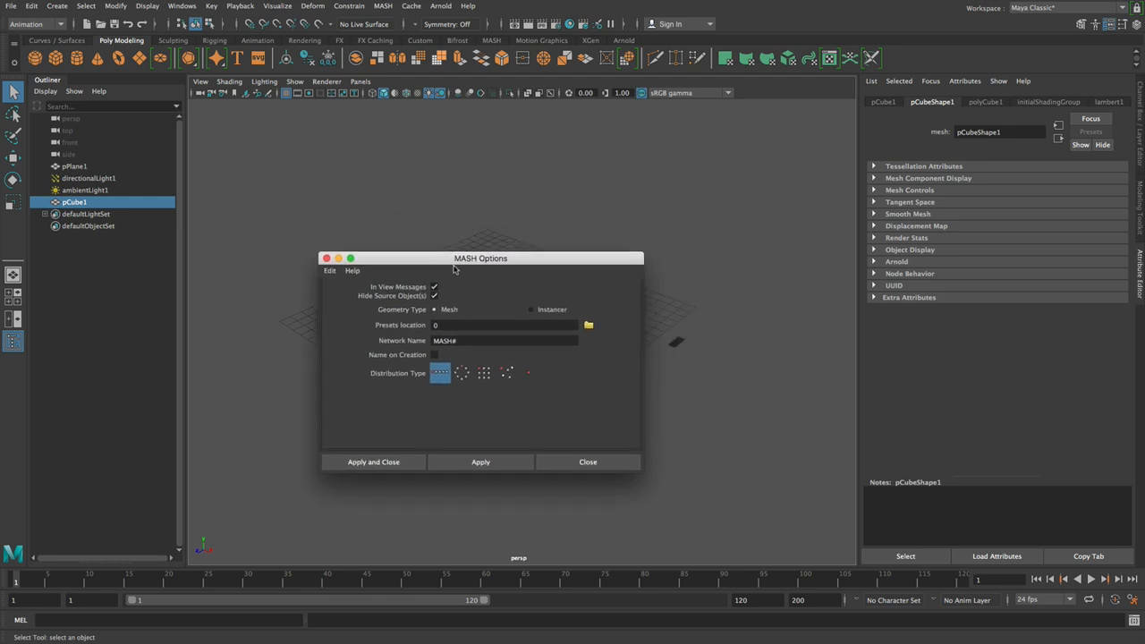
left_click_drag(479, 257, 458, 349)
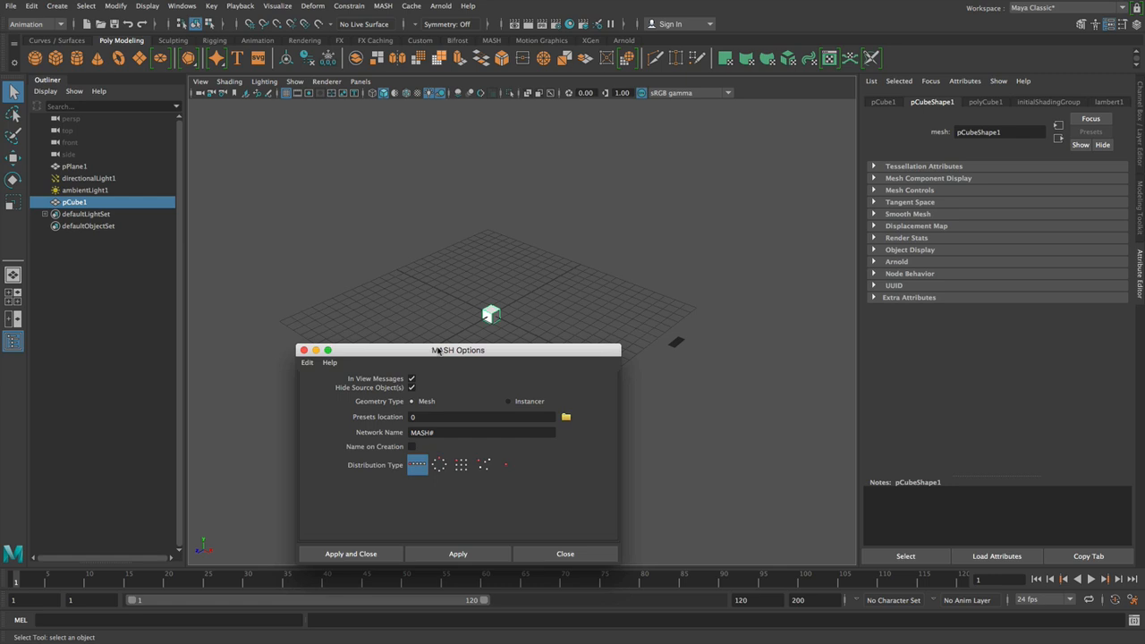
mouse_move(465, 409)
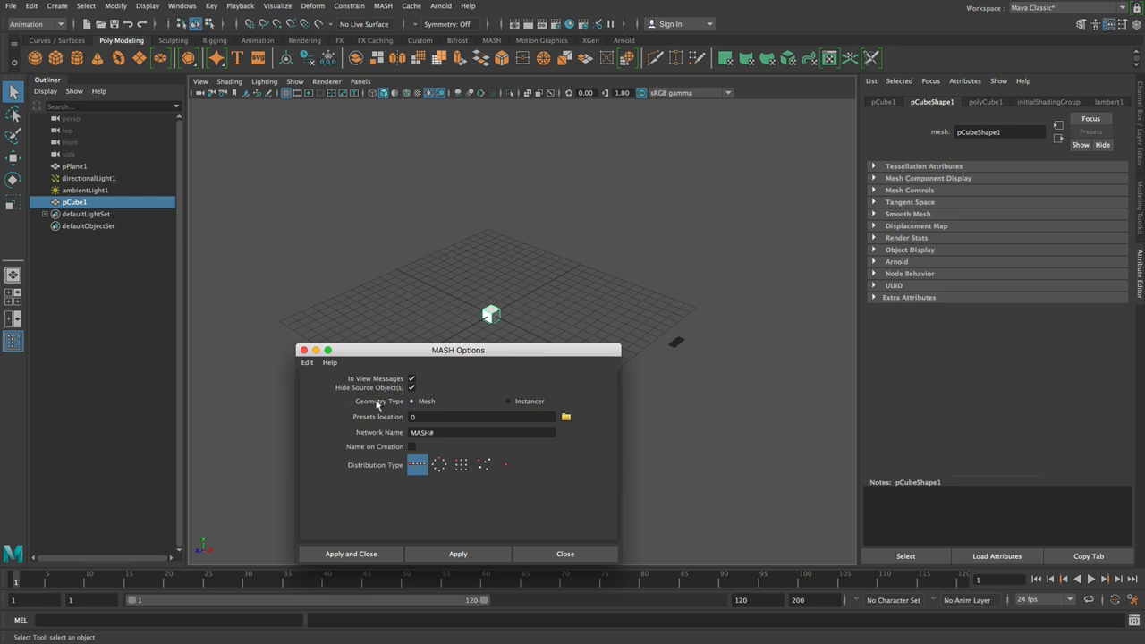
mouse_move(351, 553)
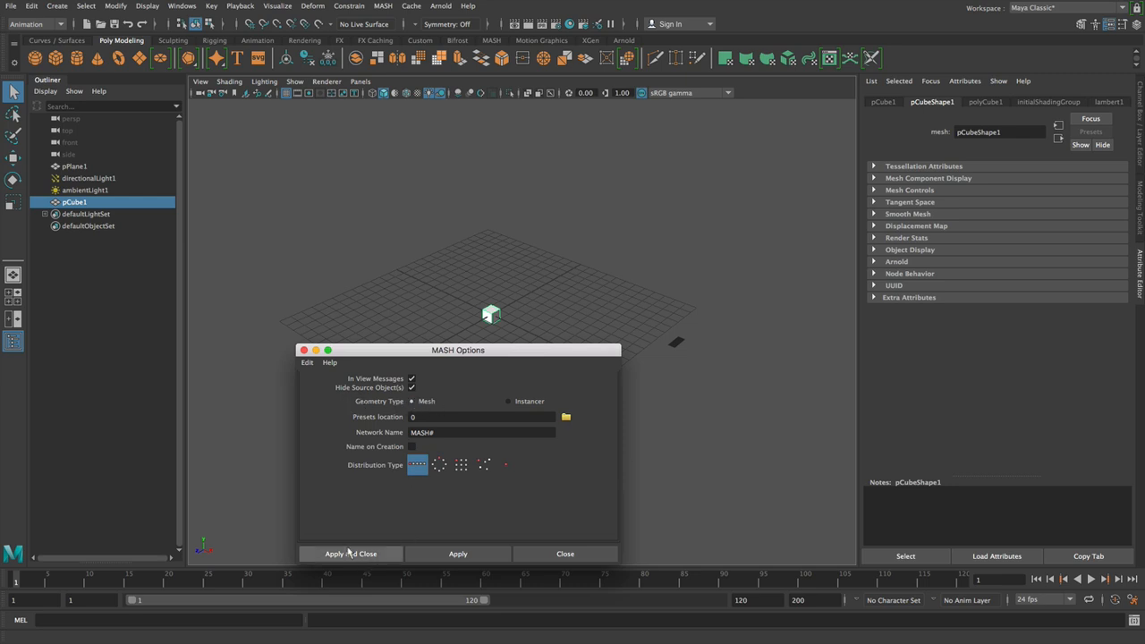
Create the MASH network from the cube, add a Dynamics node, and add a large polygon sphere.
left_click(351, 554)
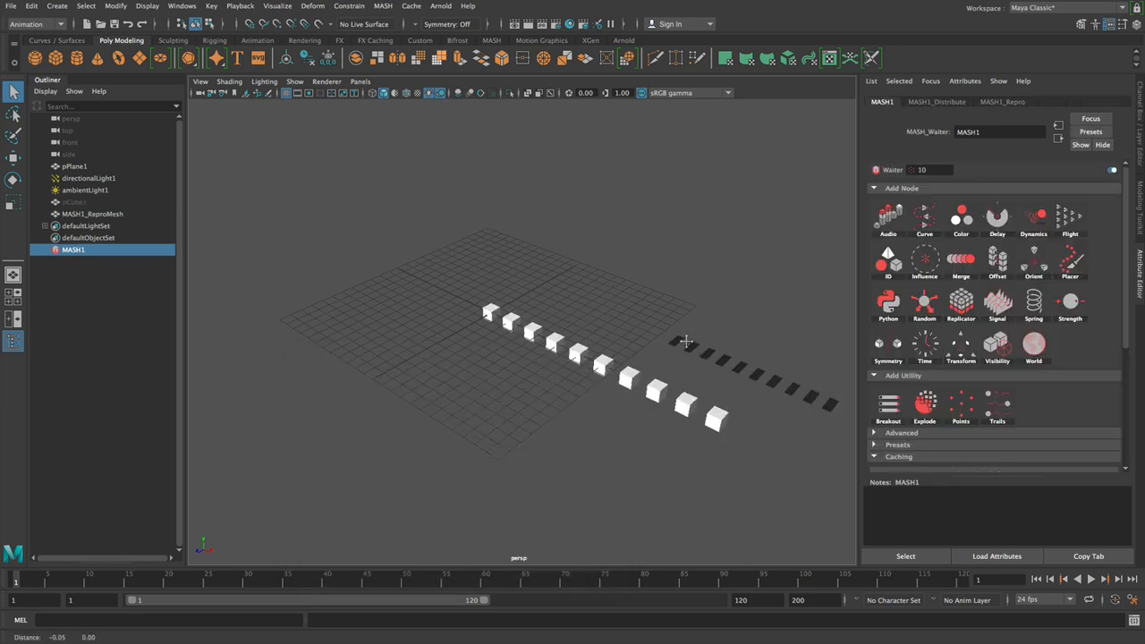
left_click(1034, 219)
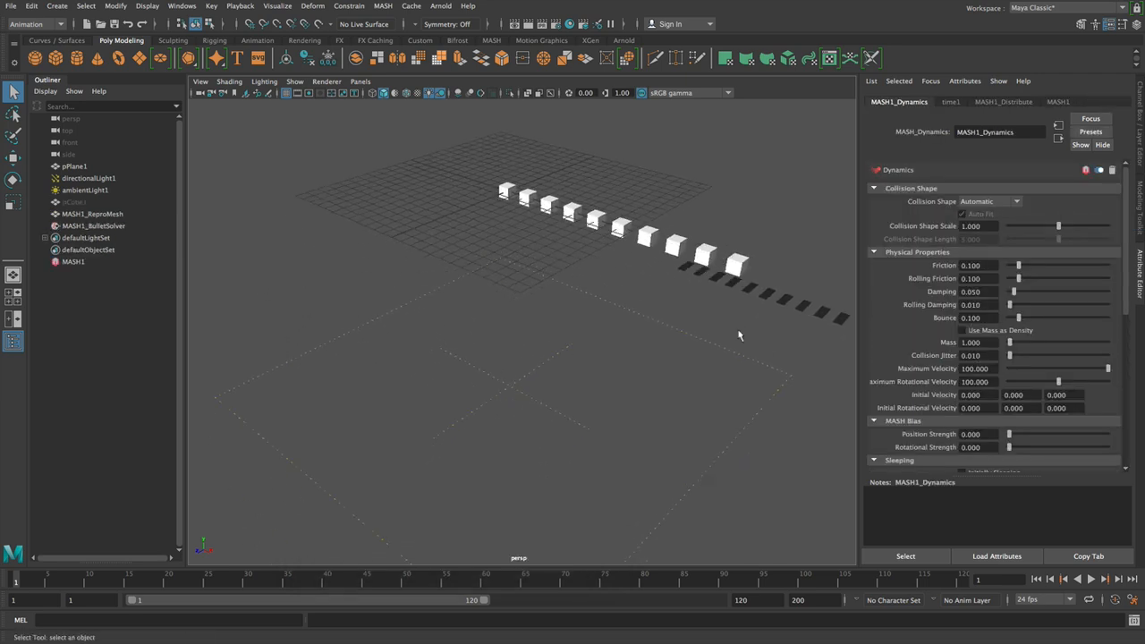
left_click(1088, 580)
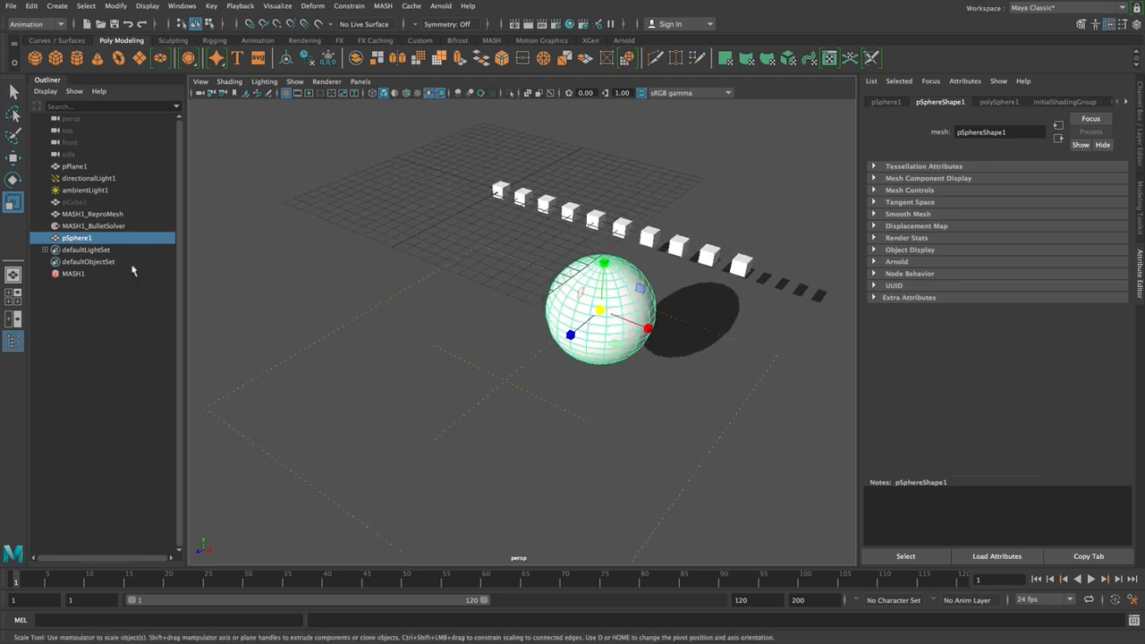
Add pSphereShape1 as a collider on MASH1_BulletSolver, then select MASH1_ReproMesh.
left_click(93, 225)
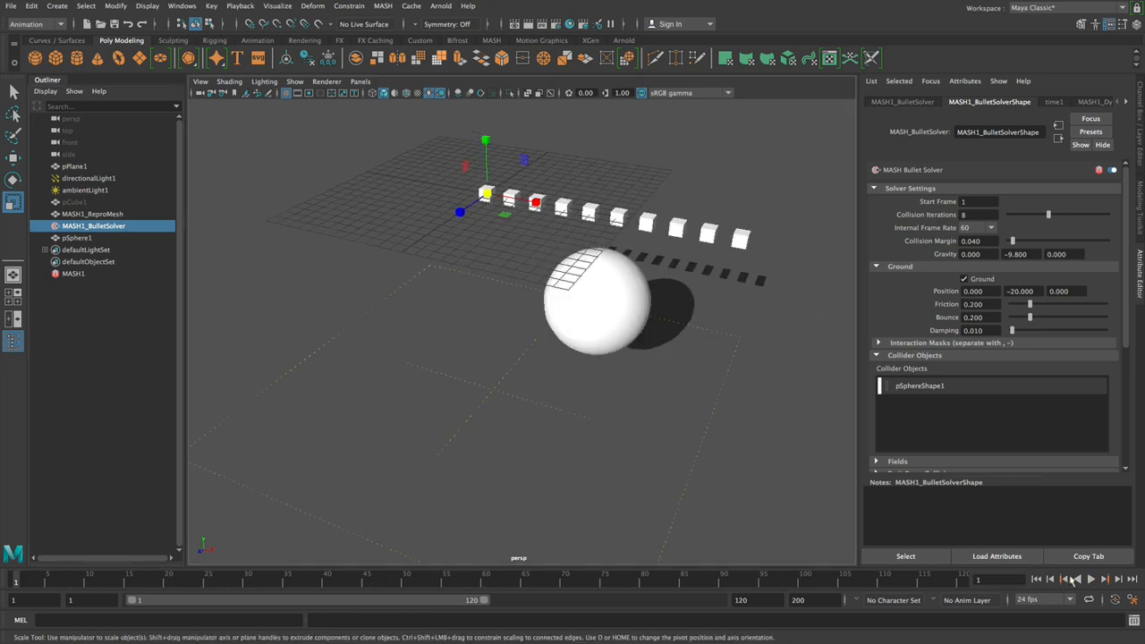
left_click(1102, 579)
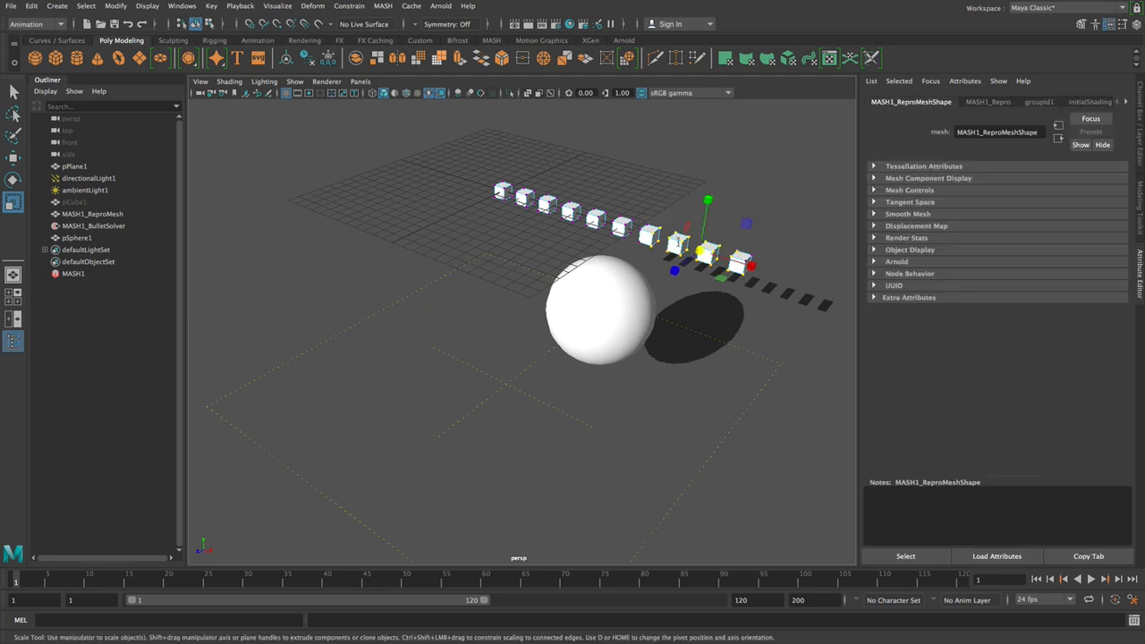
left_click(92, 213)
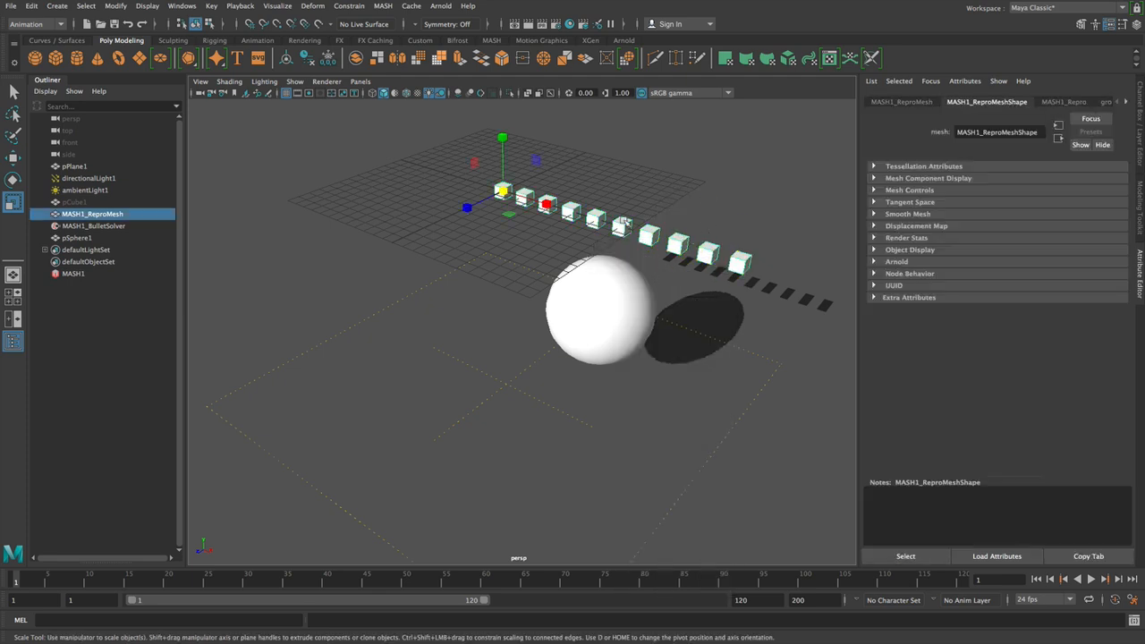
left_click(411, 8)
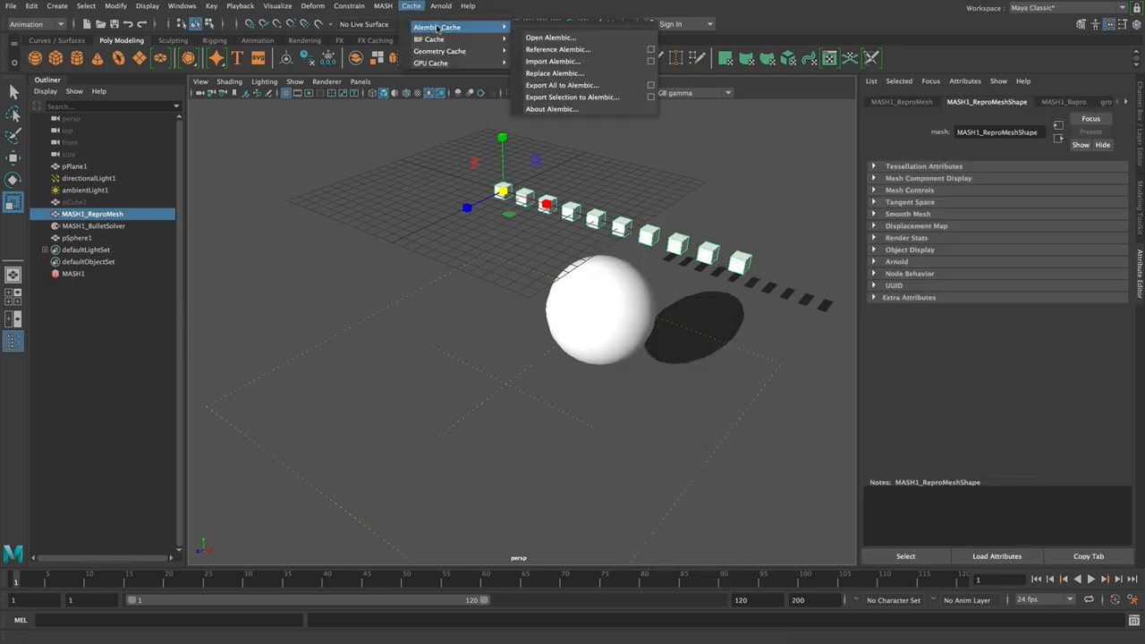
mouse_move(562, 86)
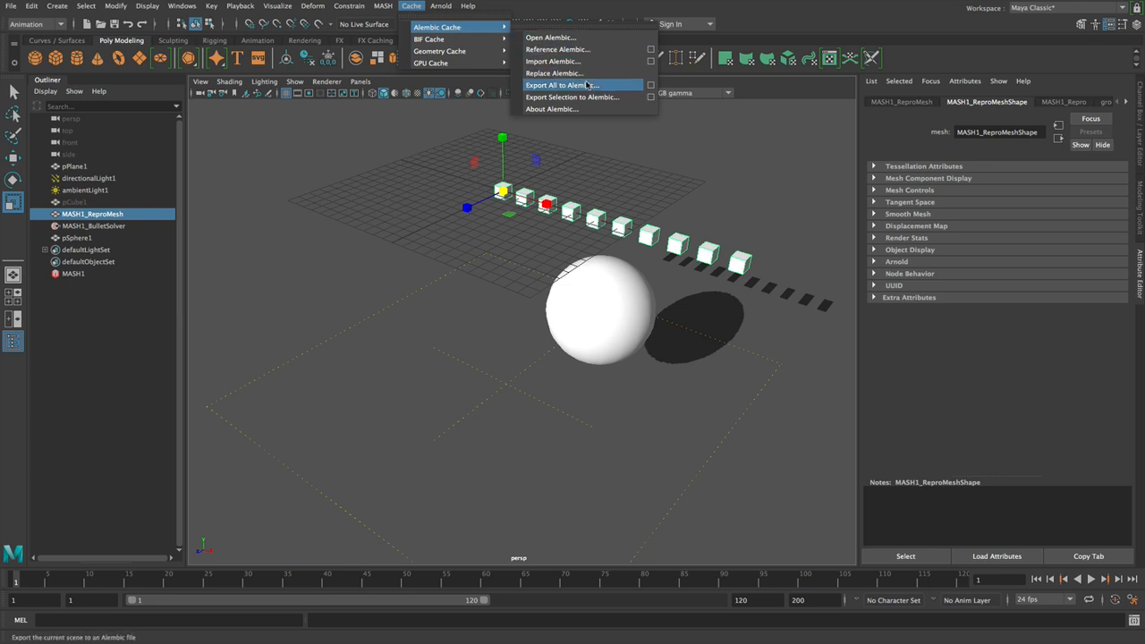
left_click(561, 84)
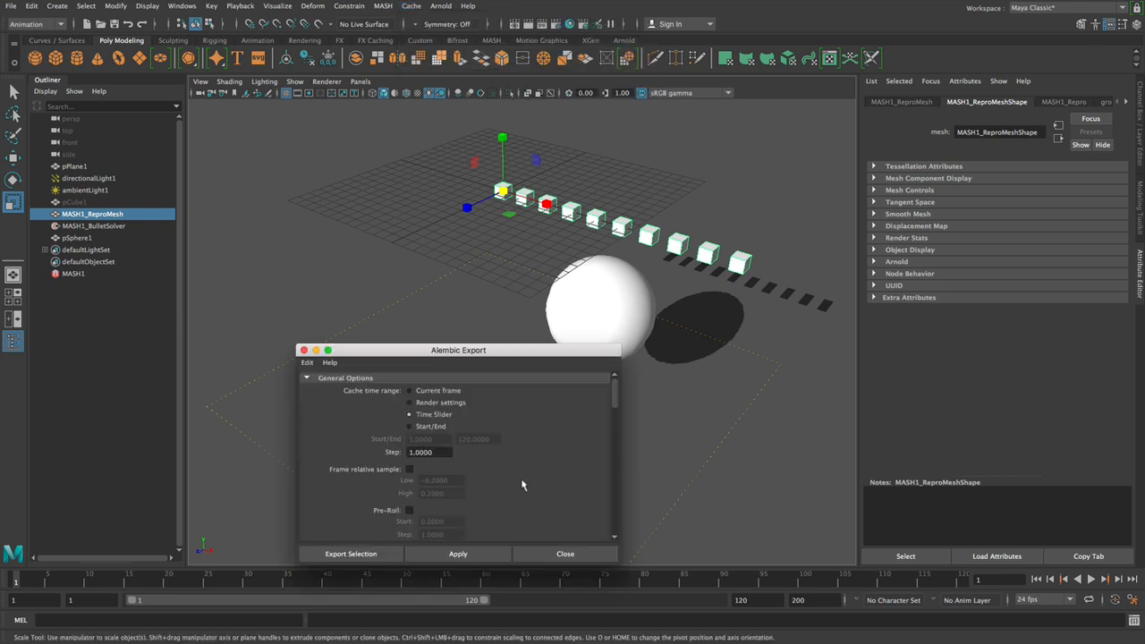
scroll("down", 3)
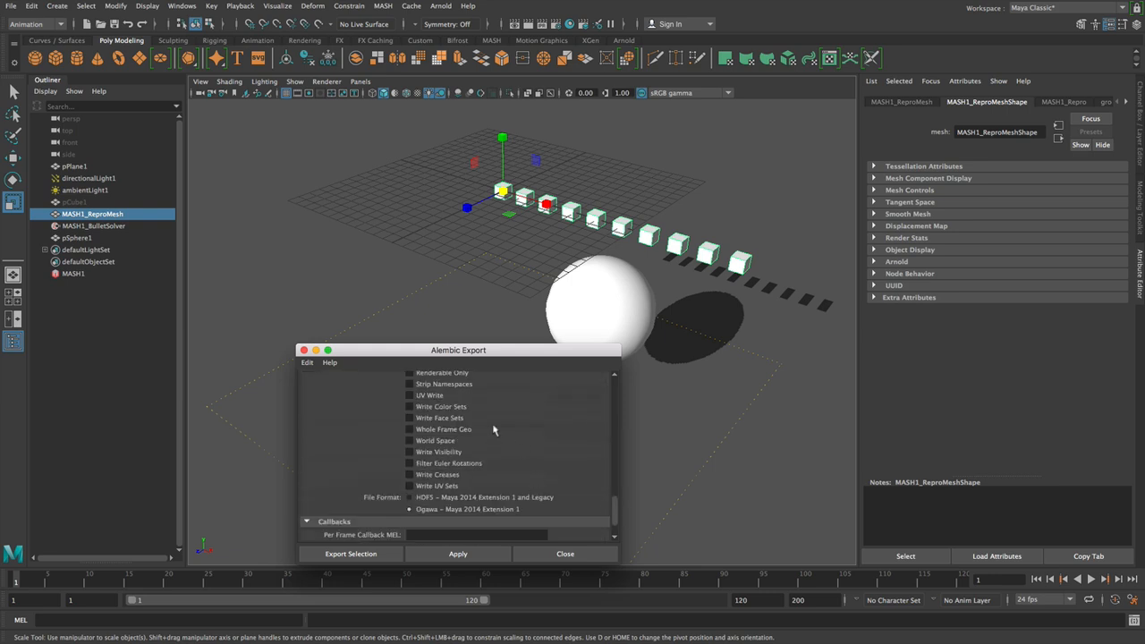
mouse_move(436, 413)
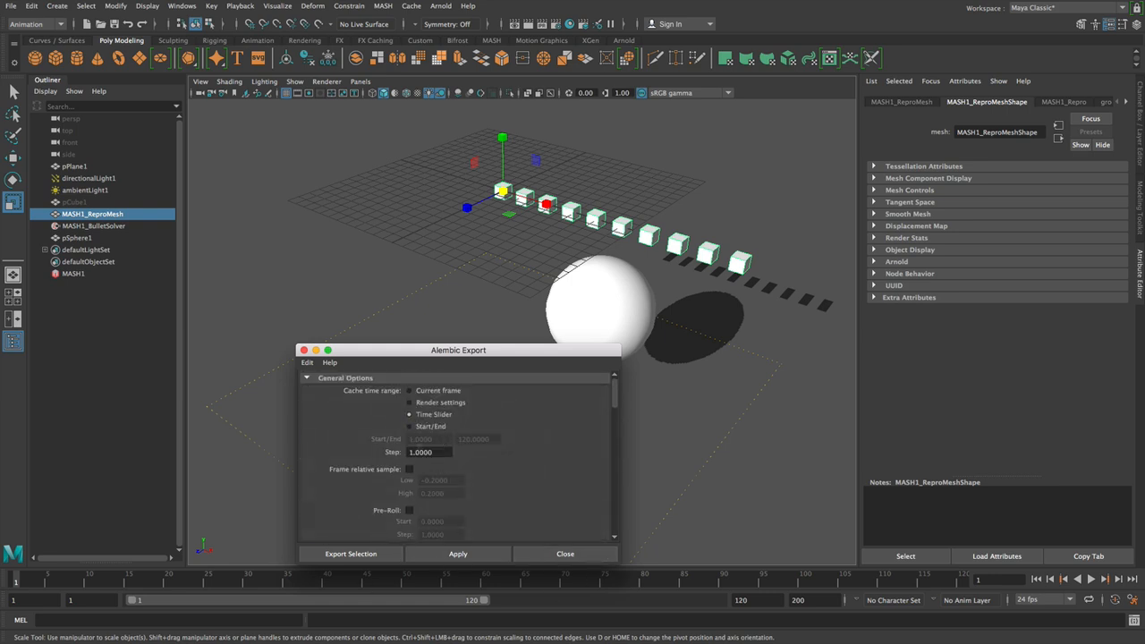
mouse_move(305, 349)
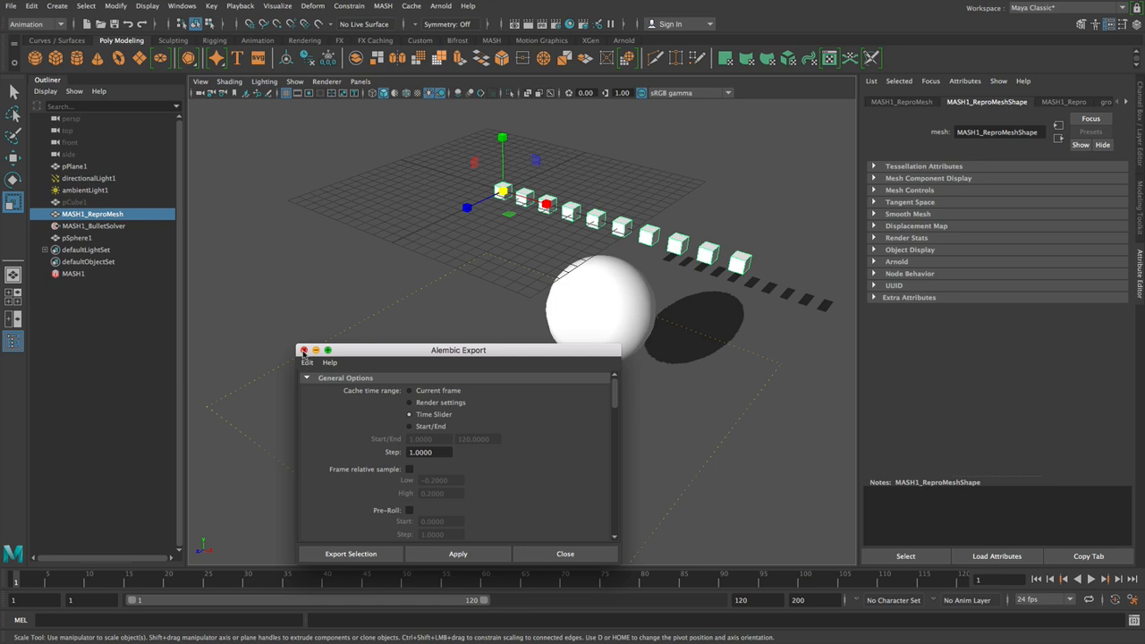
left_click(440, 7)
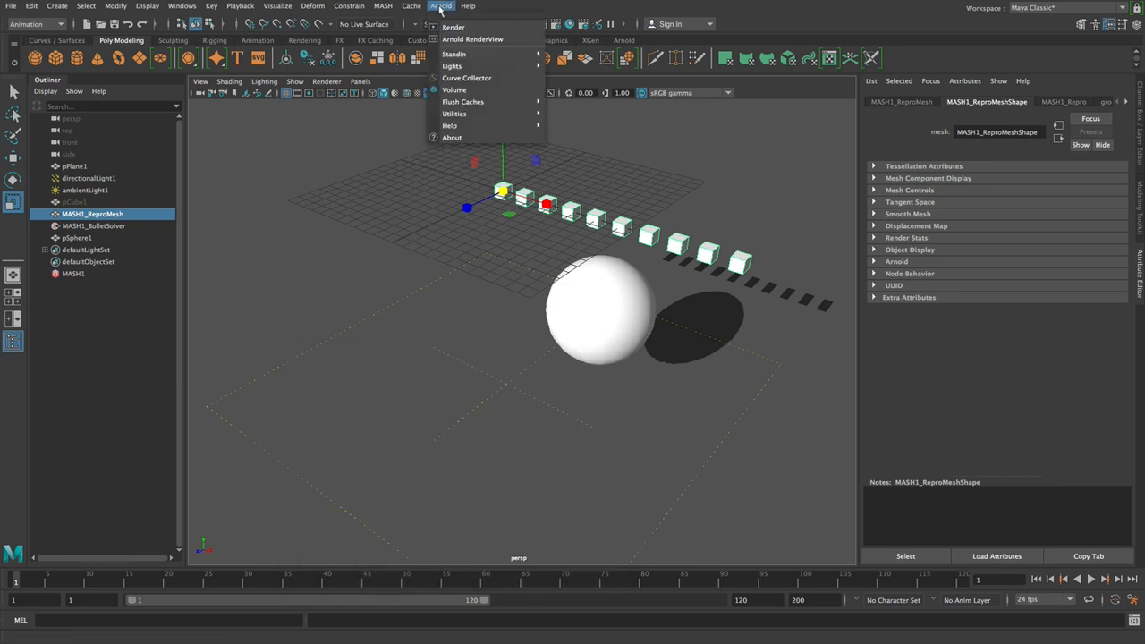
mouse_move(454, 54)
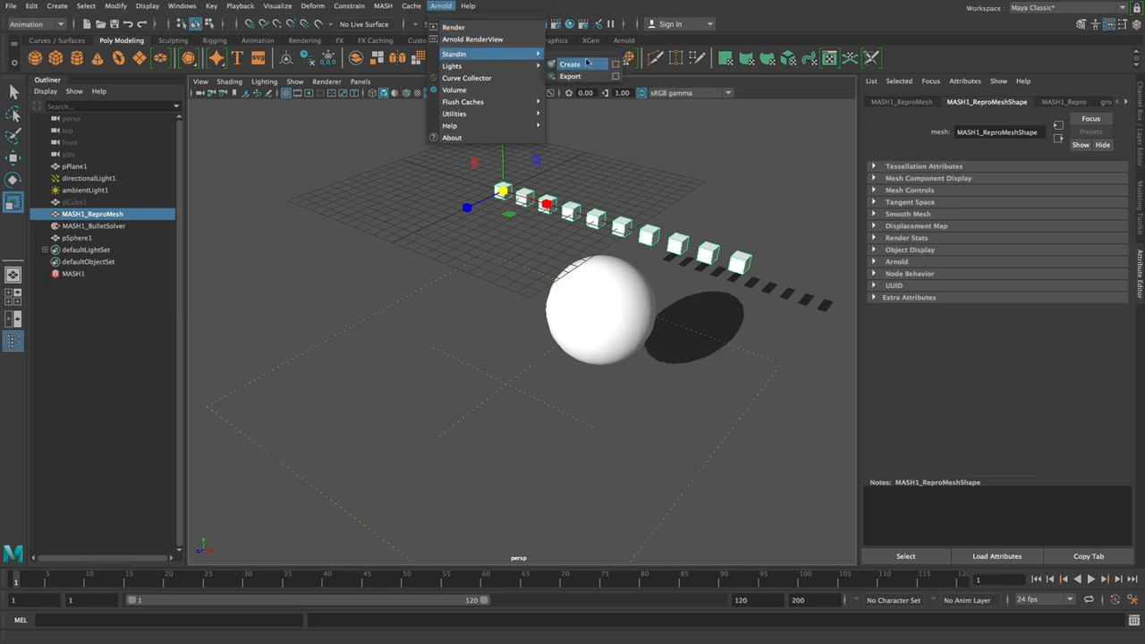
Open the Arnold StandIn Export Selection options and move the window into view near the Sequence section.
left_click(569, 75)
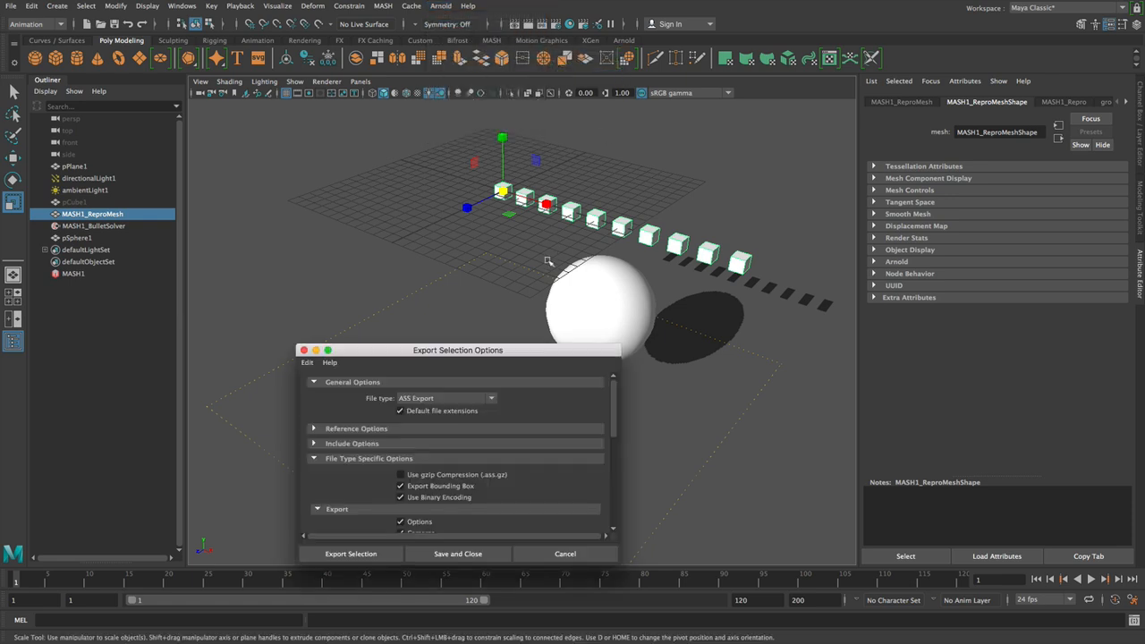
left_click_drag(458, 349, 480, 240)
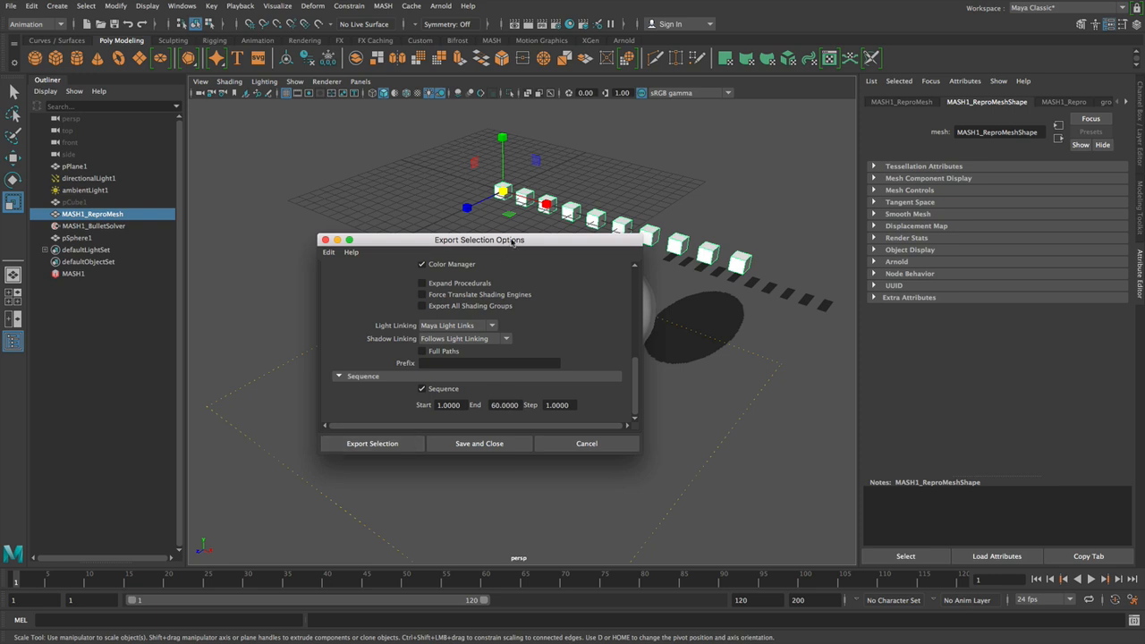
left_click_drag(480, 240, 427, 267)
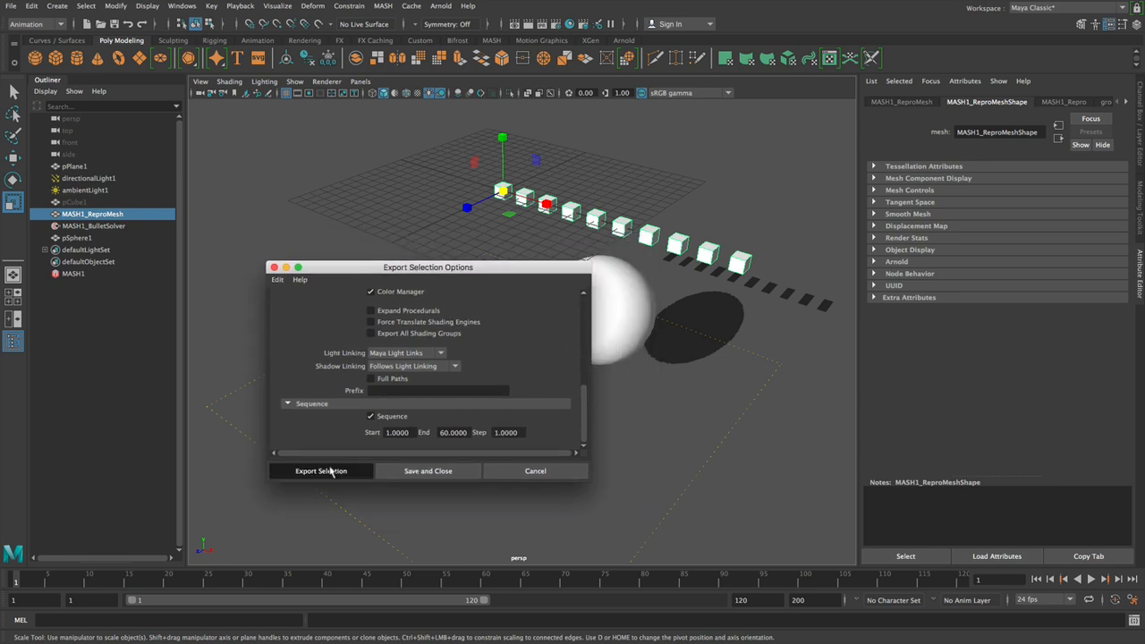
Export the selected MASH cubes as Test.ass (ASS Export) in the Tutorials folder.
left_click(320, 471)
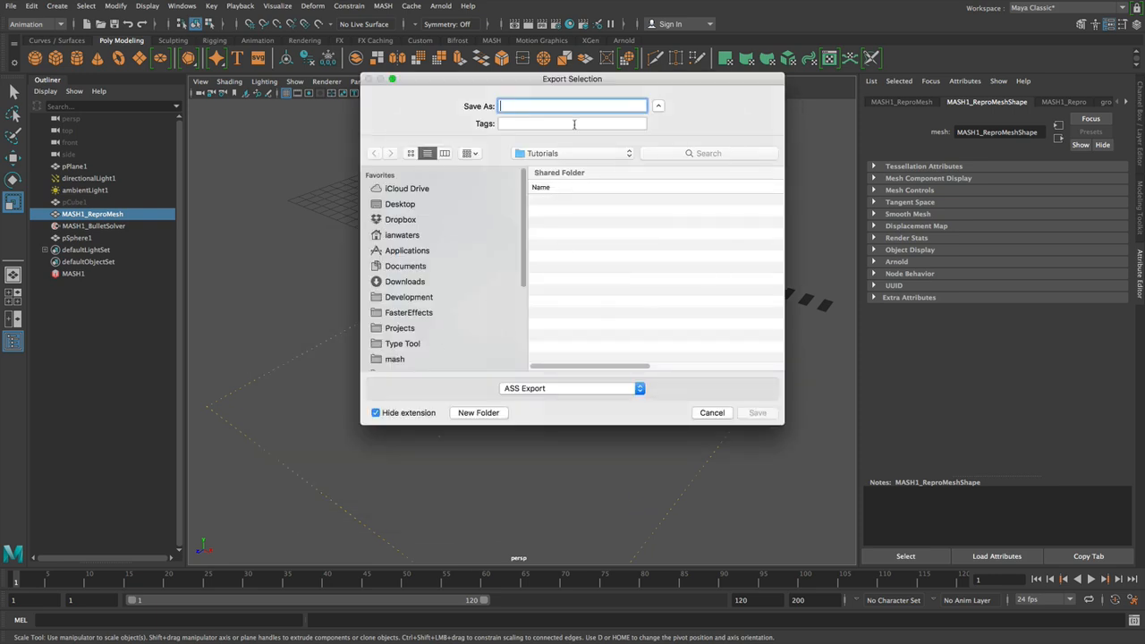
type("Te")
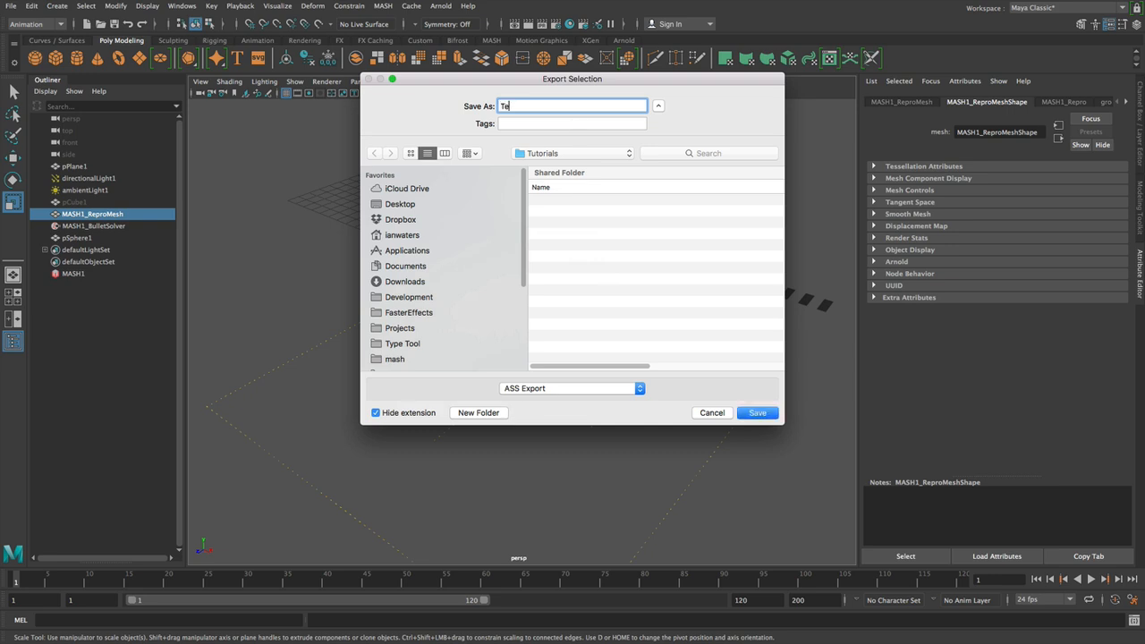
type("st")
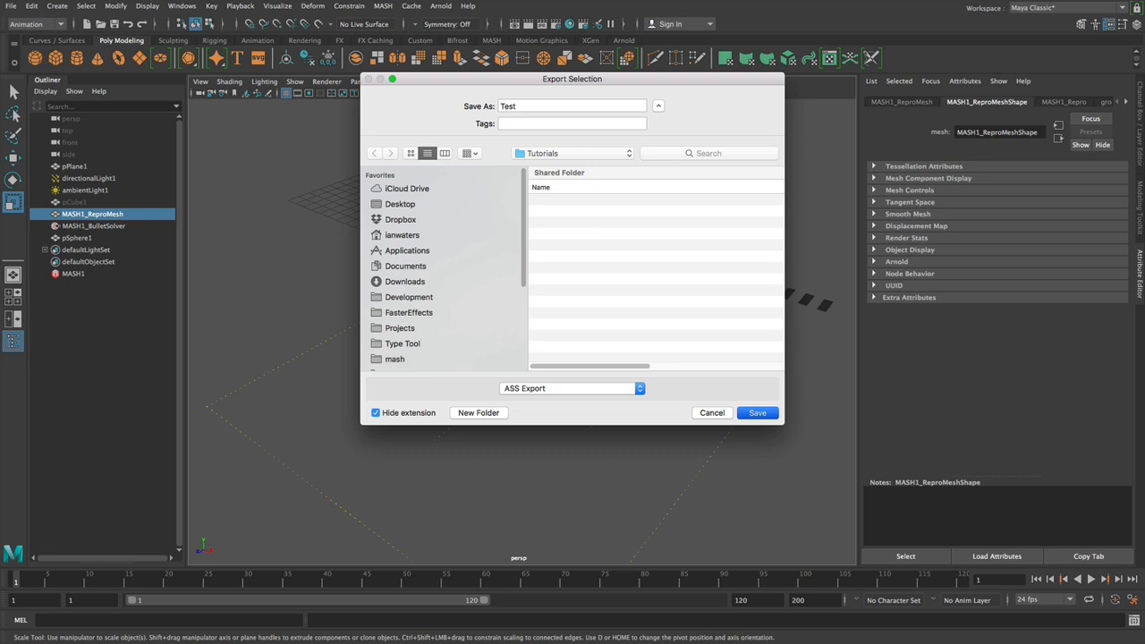
mouse_move(347, 226)
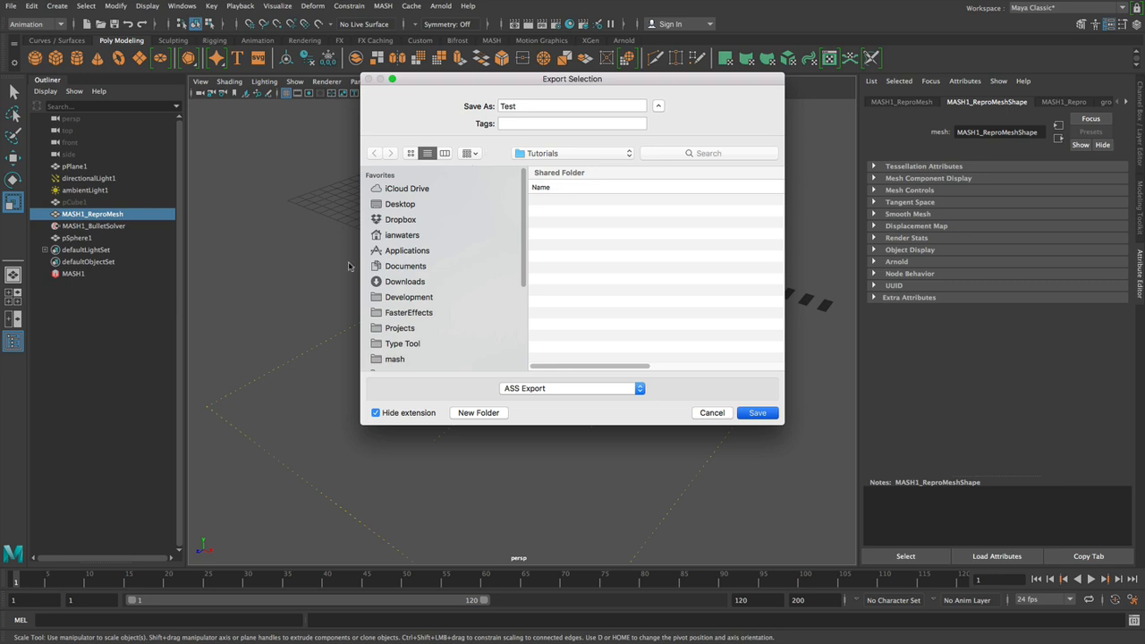
left_click(757, 411)
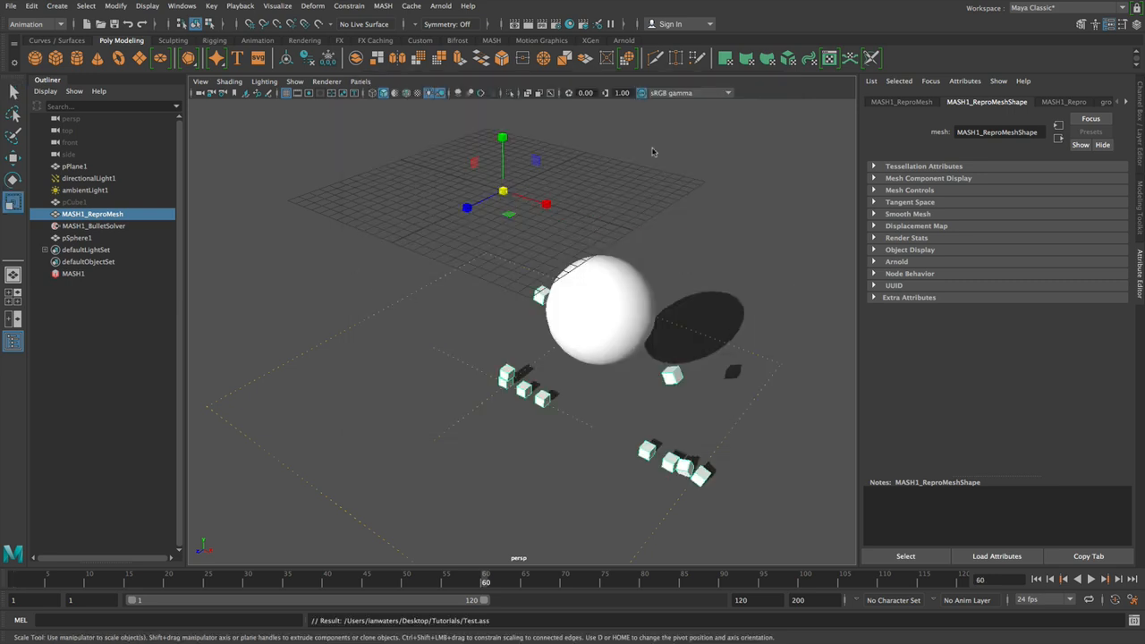
mouse_move(739, 189)
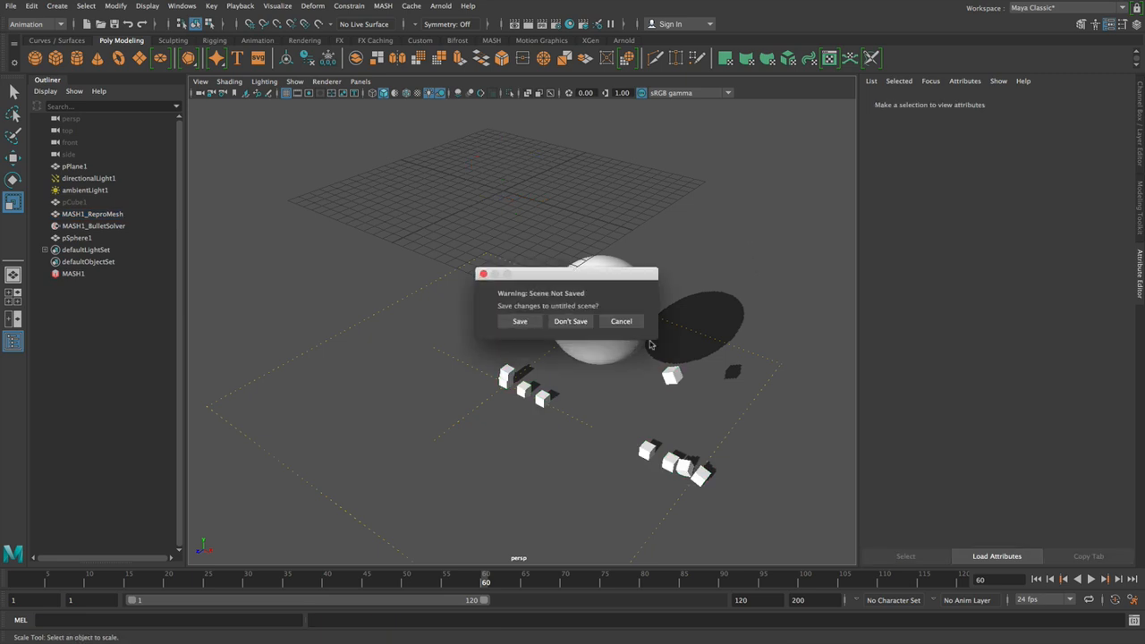
Start a new scene, choosing Don't Save to discard the MASH simulation.
left_click(569, 322)
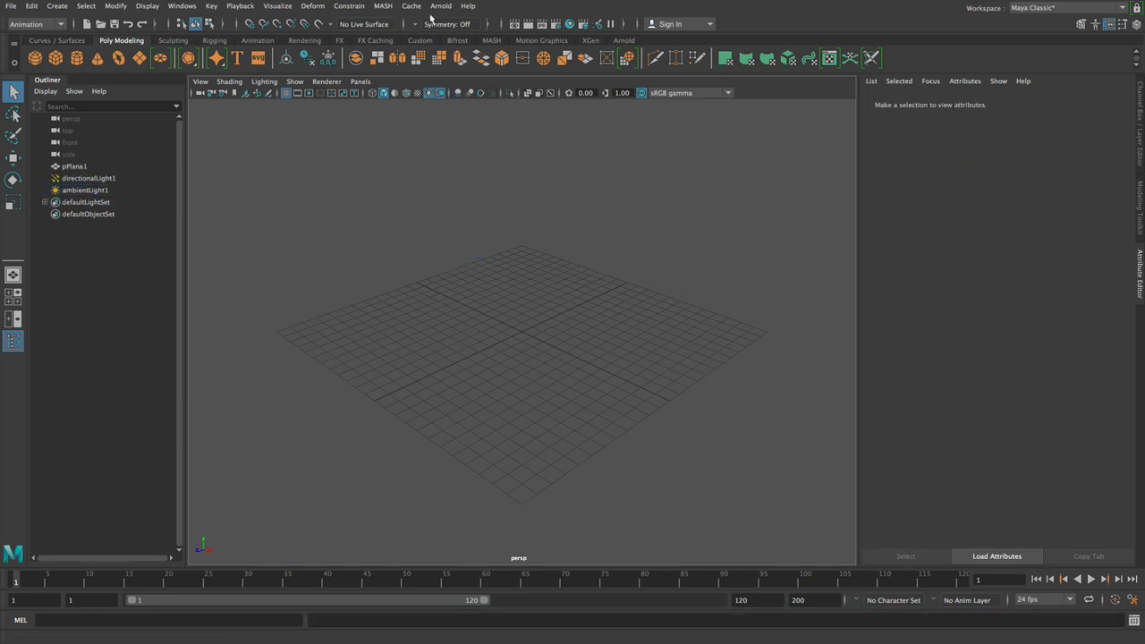
Create an Arnold StandIn loading the first Test .ass file from the Tutorials folder.
left_click(441, 7)
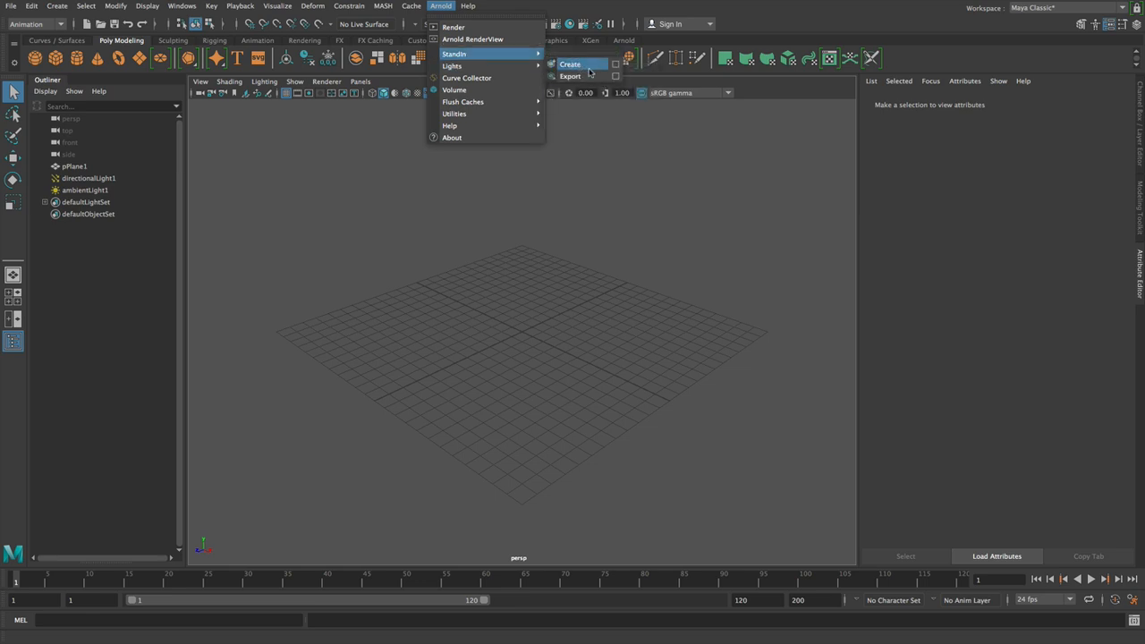
left_click(569, 64)
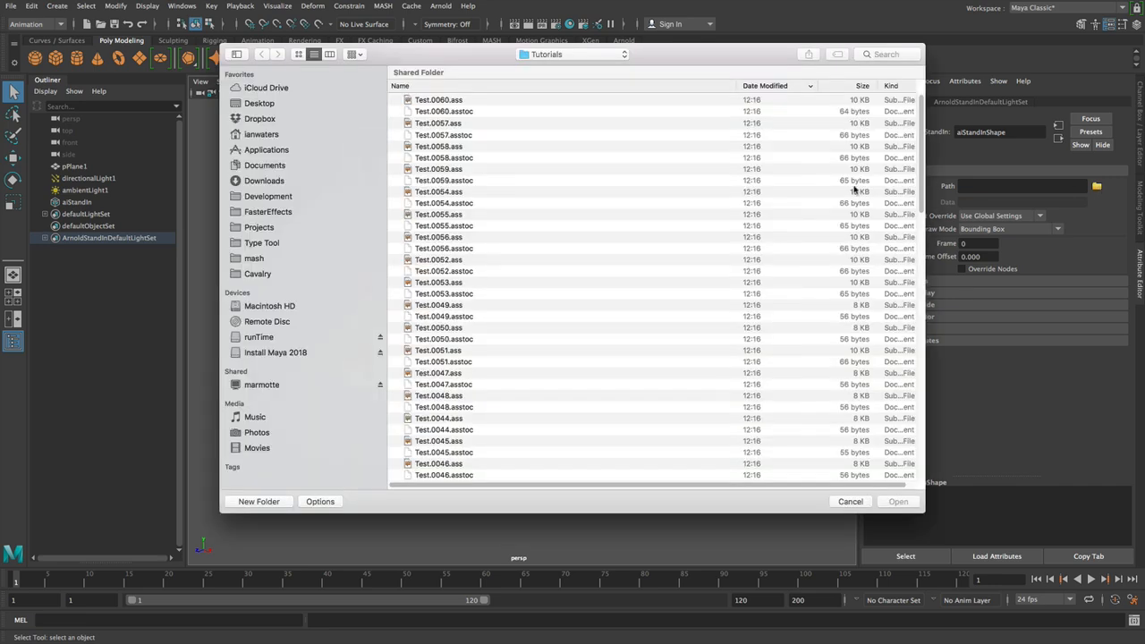
scroll("down", 3)
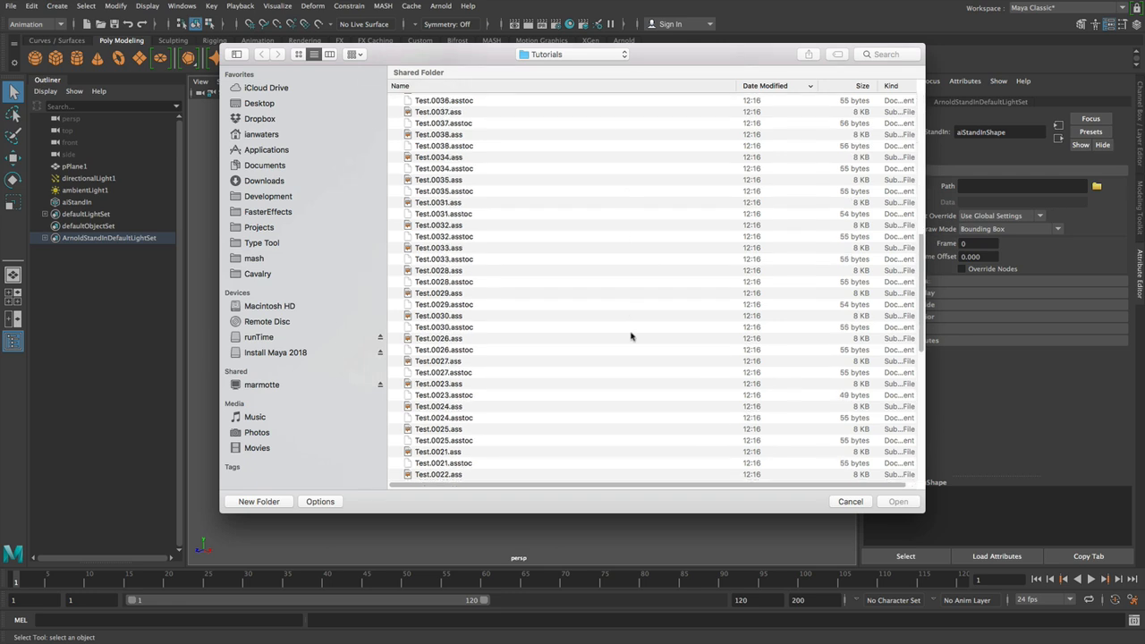
scroll("down", 3)
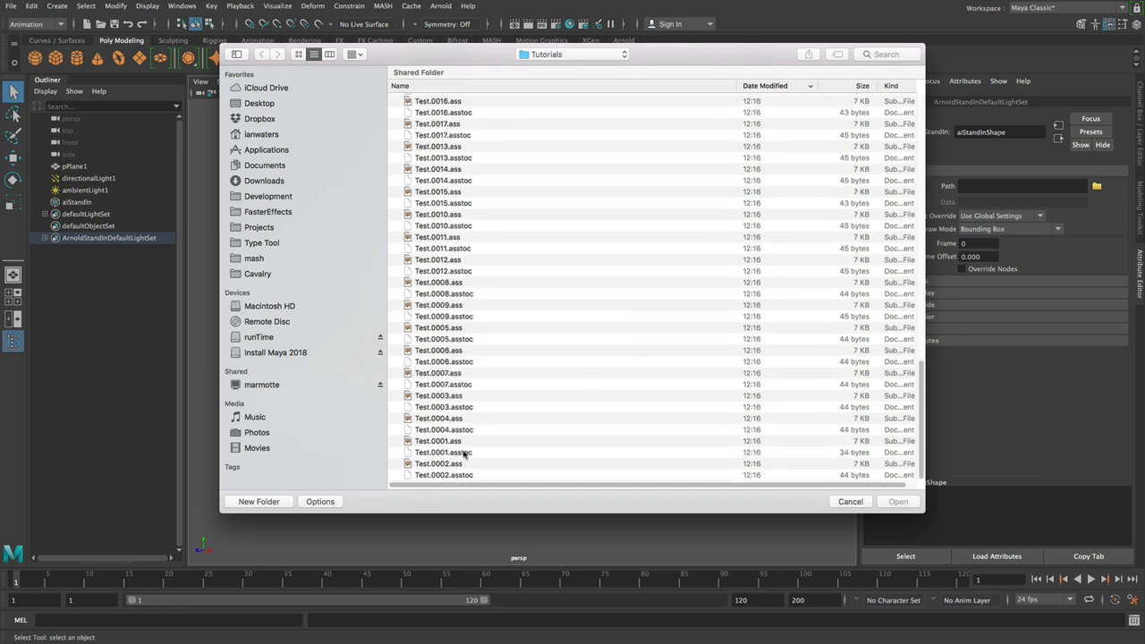
left_click(898, 500)
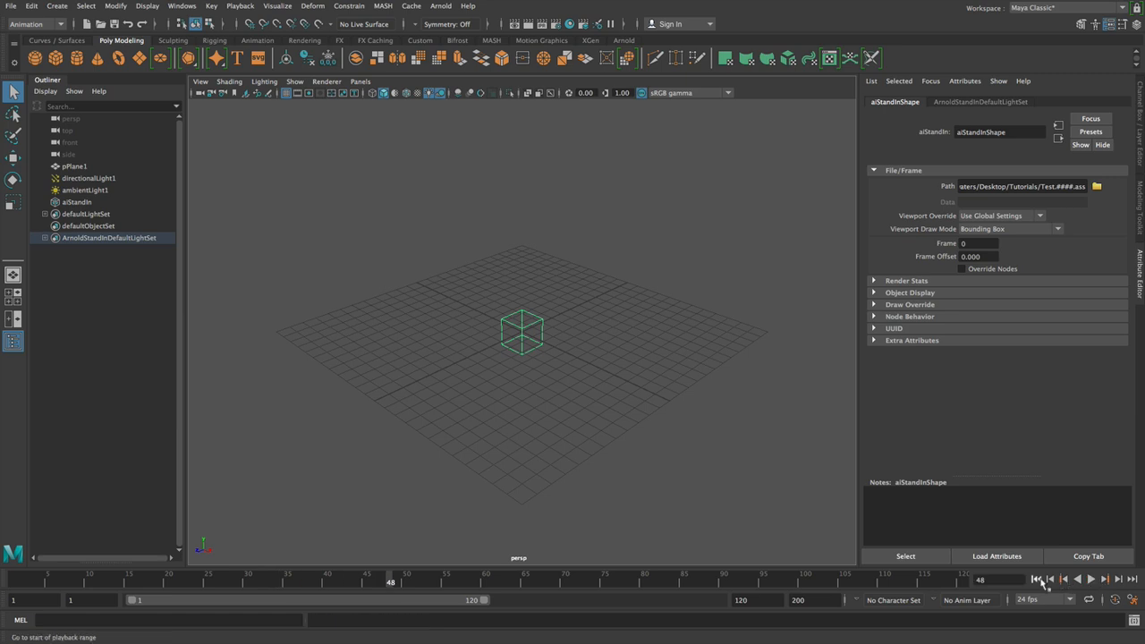
Set the aiStandInShape Viewport Draw Mode to Polywire so the scattered cubes display, and scrub the timeline.
left_click(1036, 579)
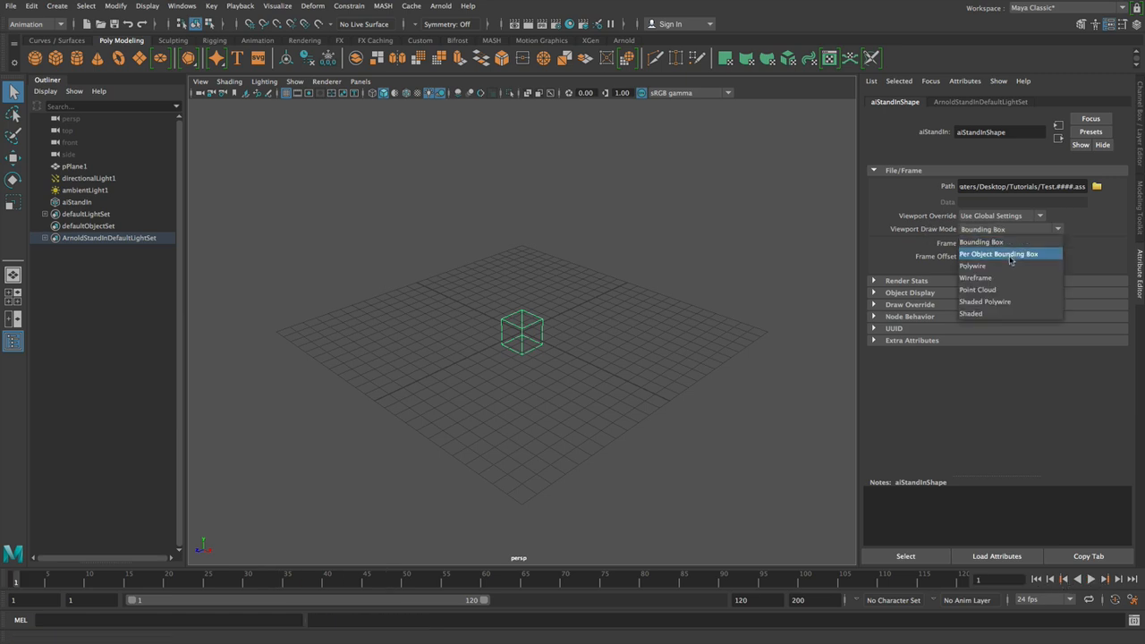
mouse_move(1009, 265)
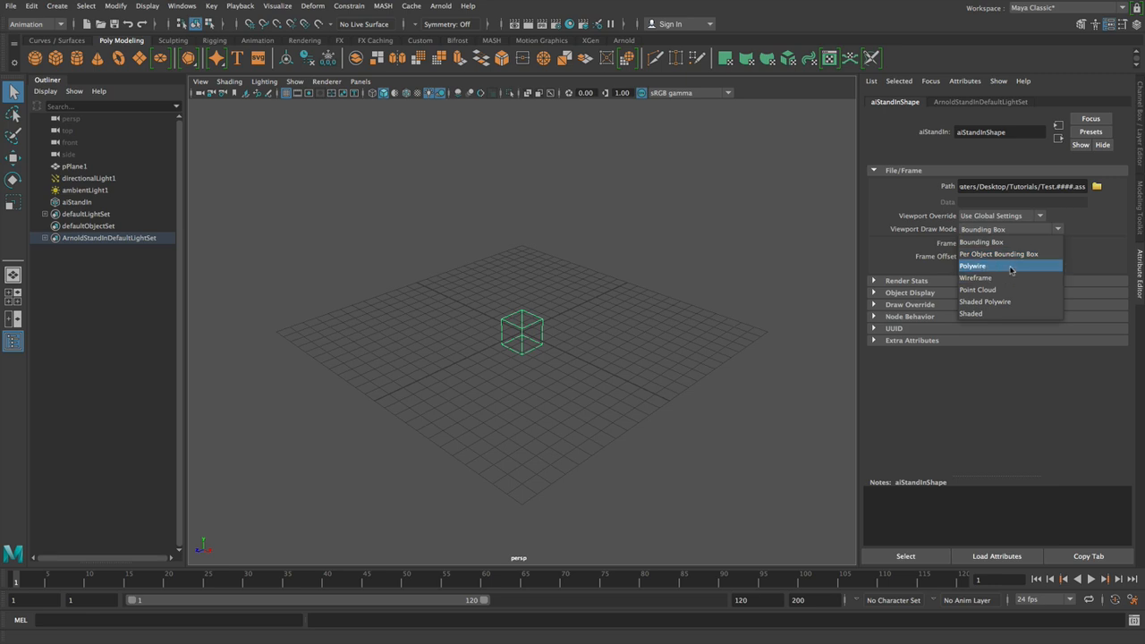
left_click(973, 265)
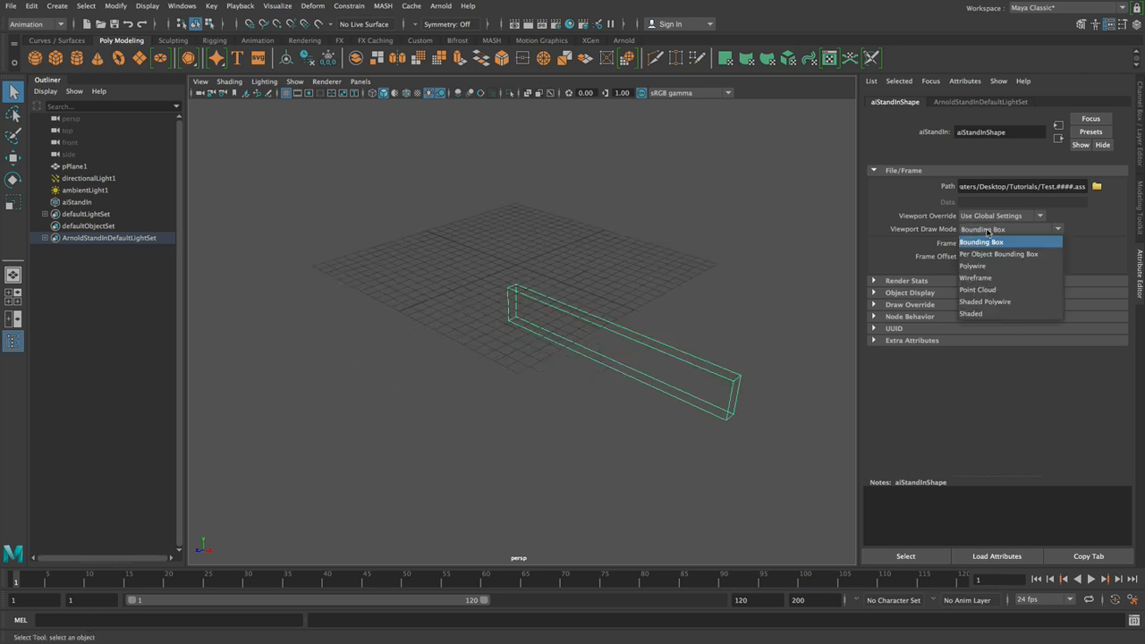
left_click(974, 265)
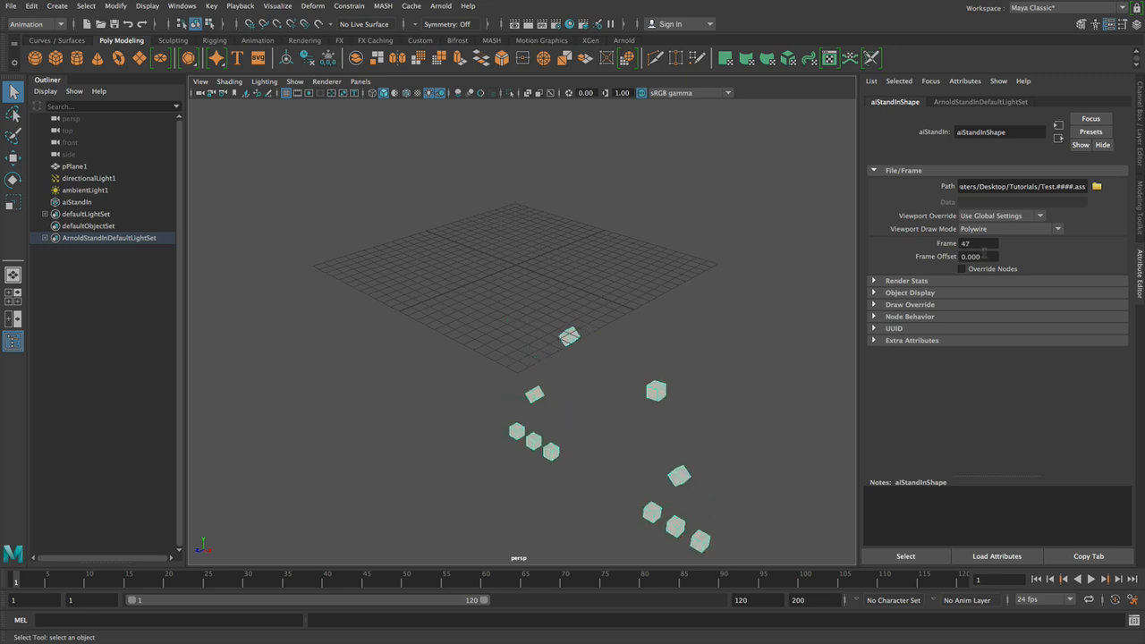
left_click(671, 232)
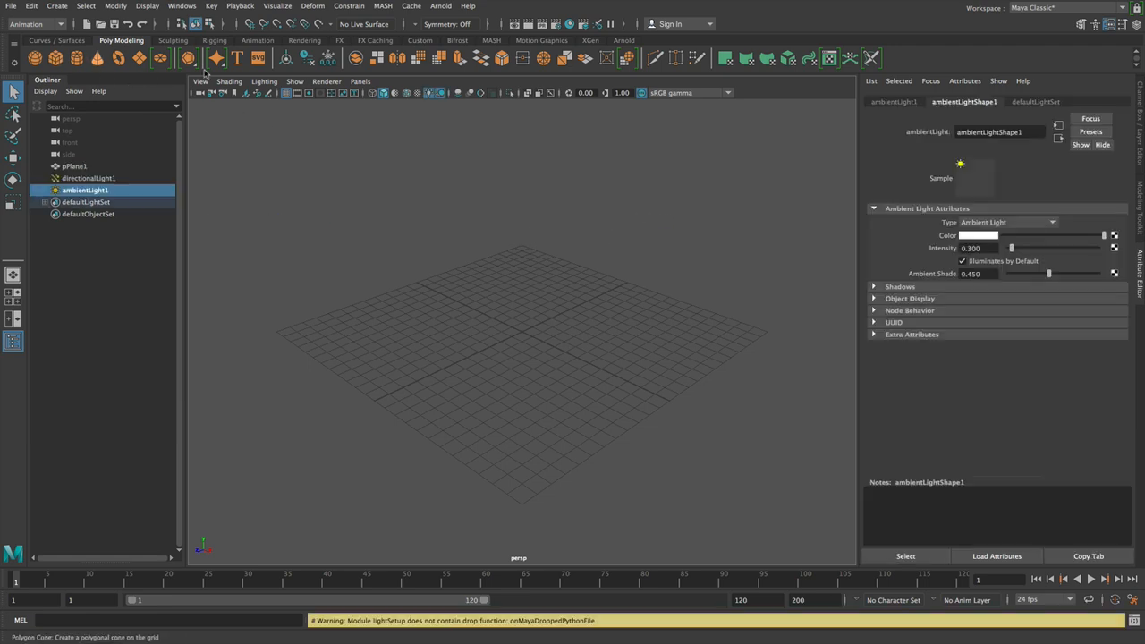
Make a polygon cube into a MASH network and add a Dynamics node.
left_click(382, 7)
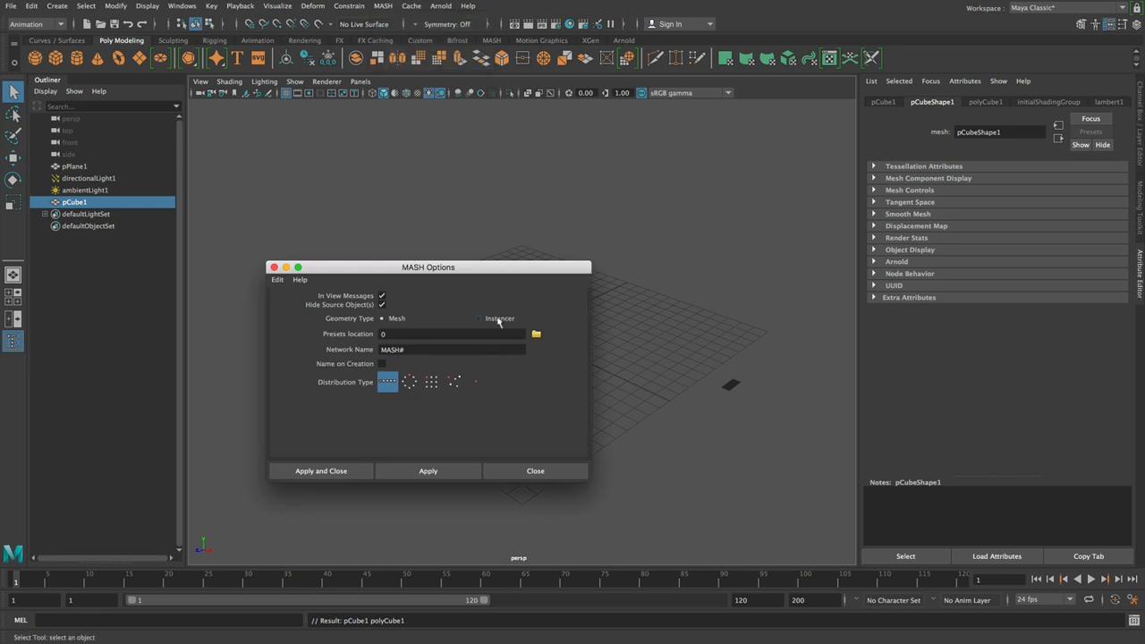
left_click(321, 470)
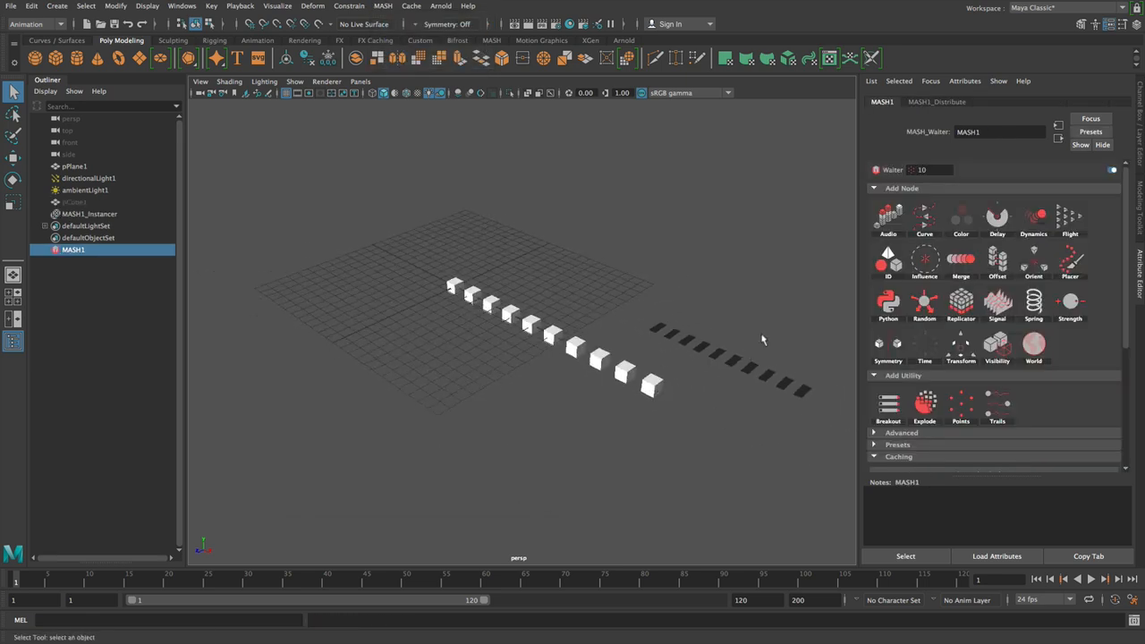
mouse_move(1034, 214)
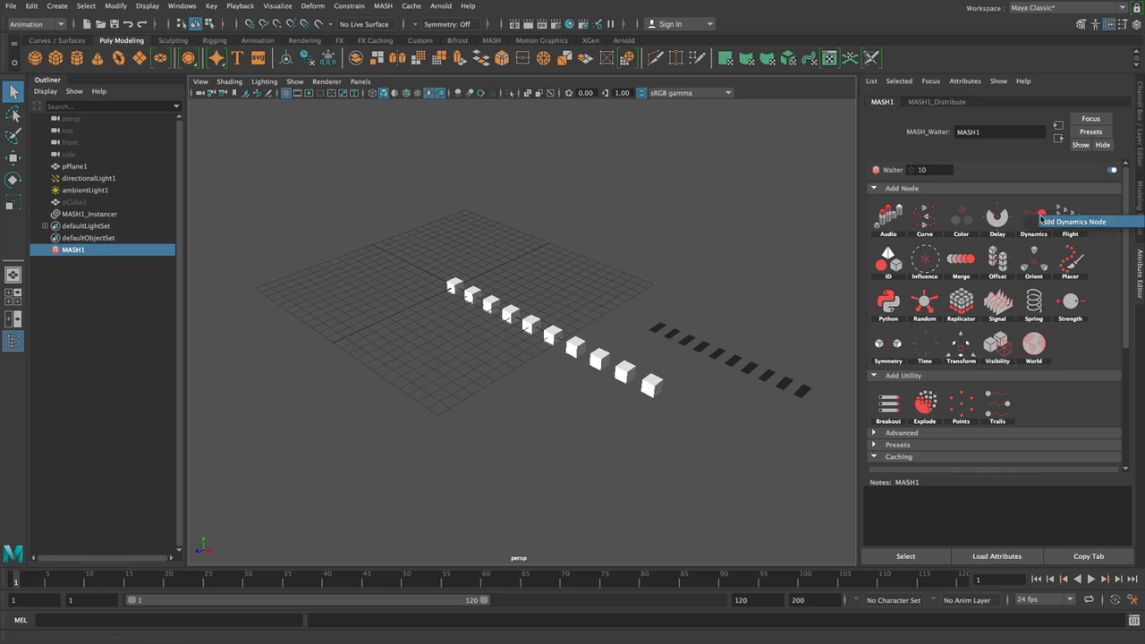
left_click(1034, 218)
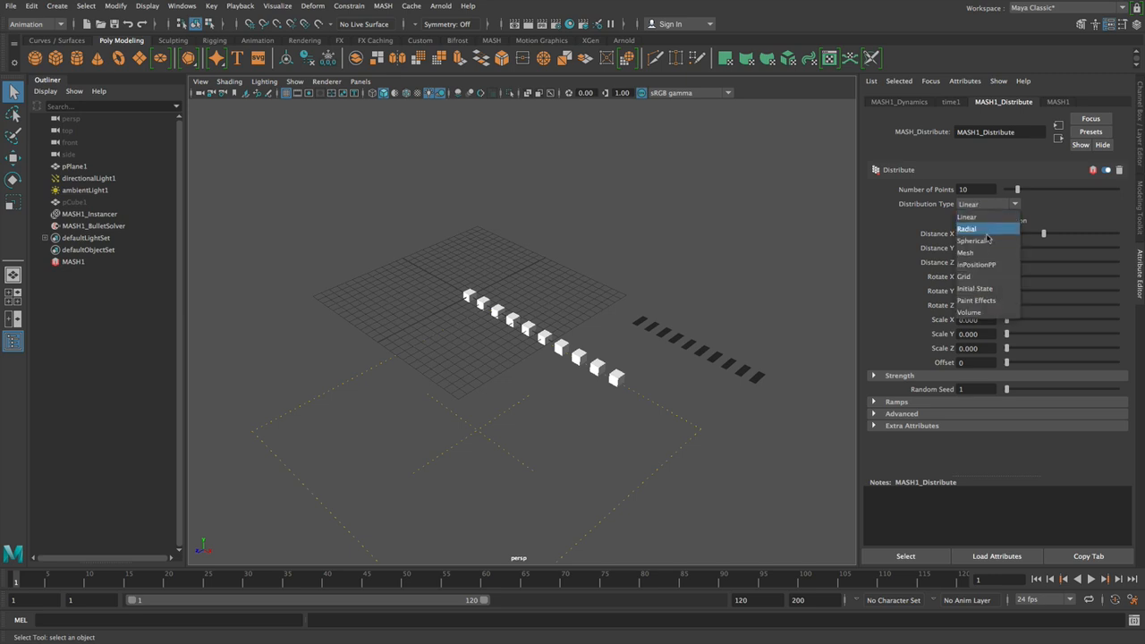
Set Distribution Type to Grid with Grid X and Z at 11, and return to frame 1.
left_click(962, 275)
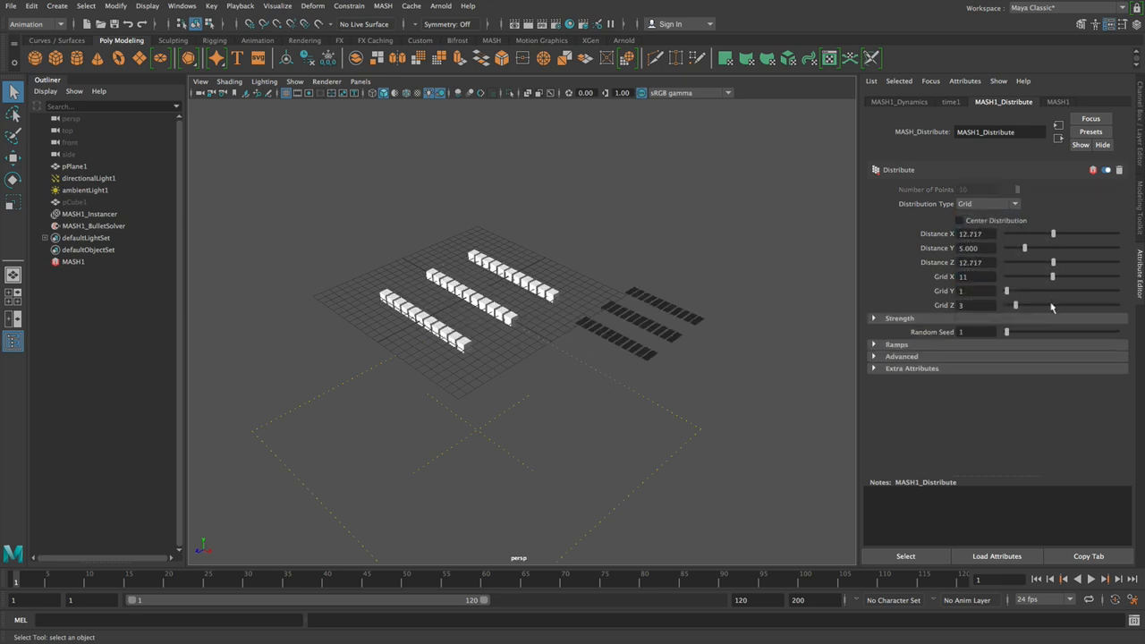
left_click_drag(1016, 304, 1034, 304)
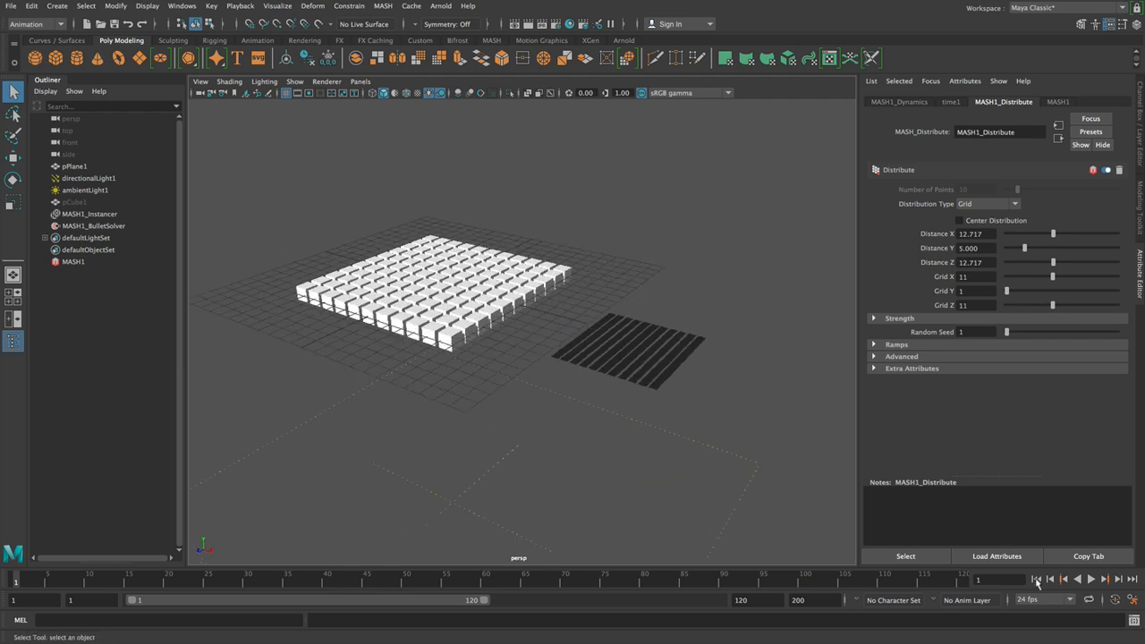
left_click(1091, 580)
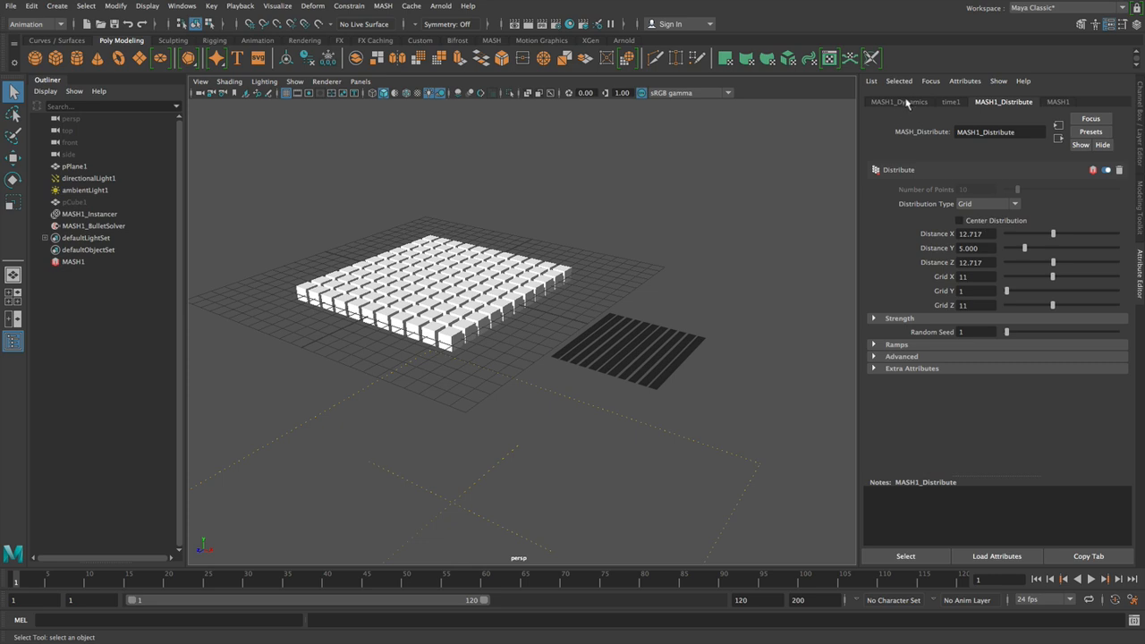
From MASH1's Caching section, create Position and Rotation caches for frames 1–120 in the Cache Creator.
left_click(898, 101)
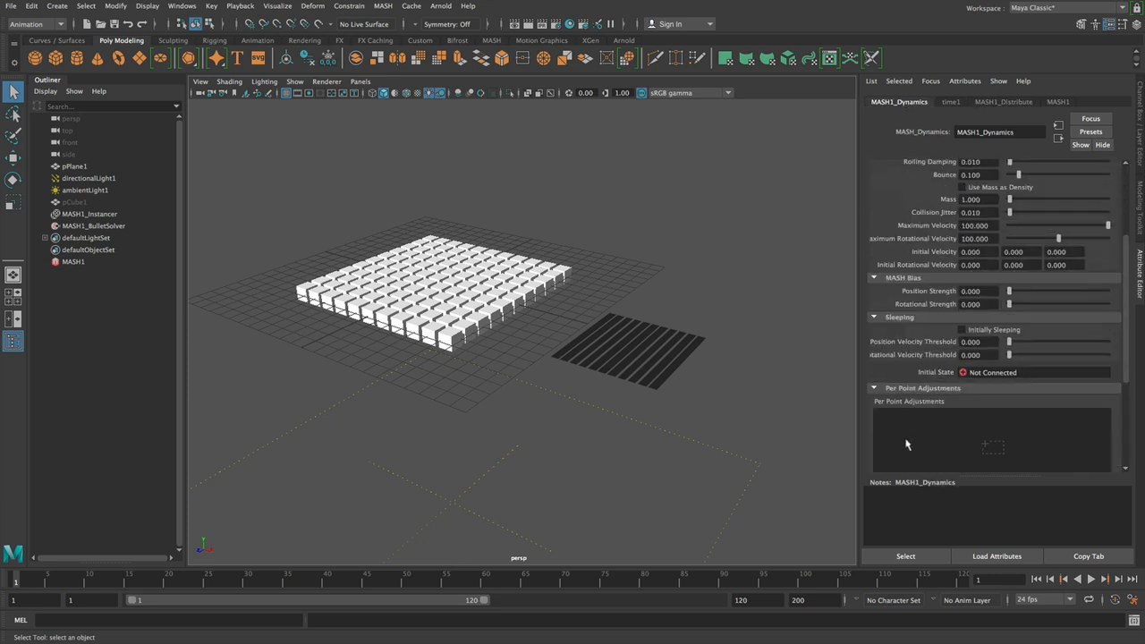
left_click(1059, 100)
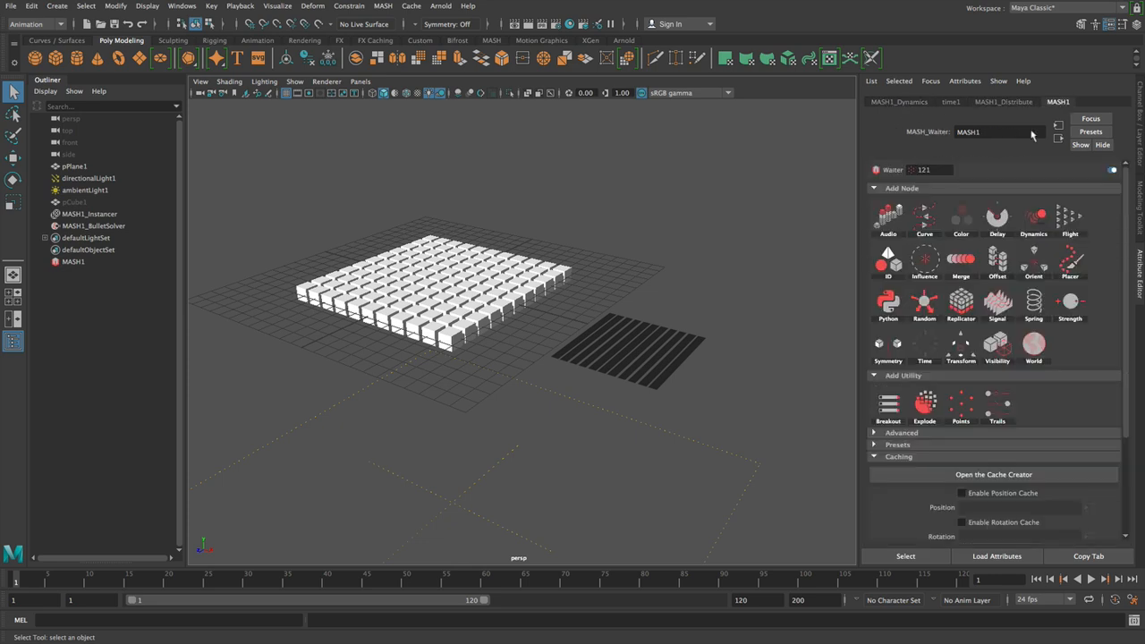
left_click(898, 456)
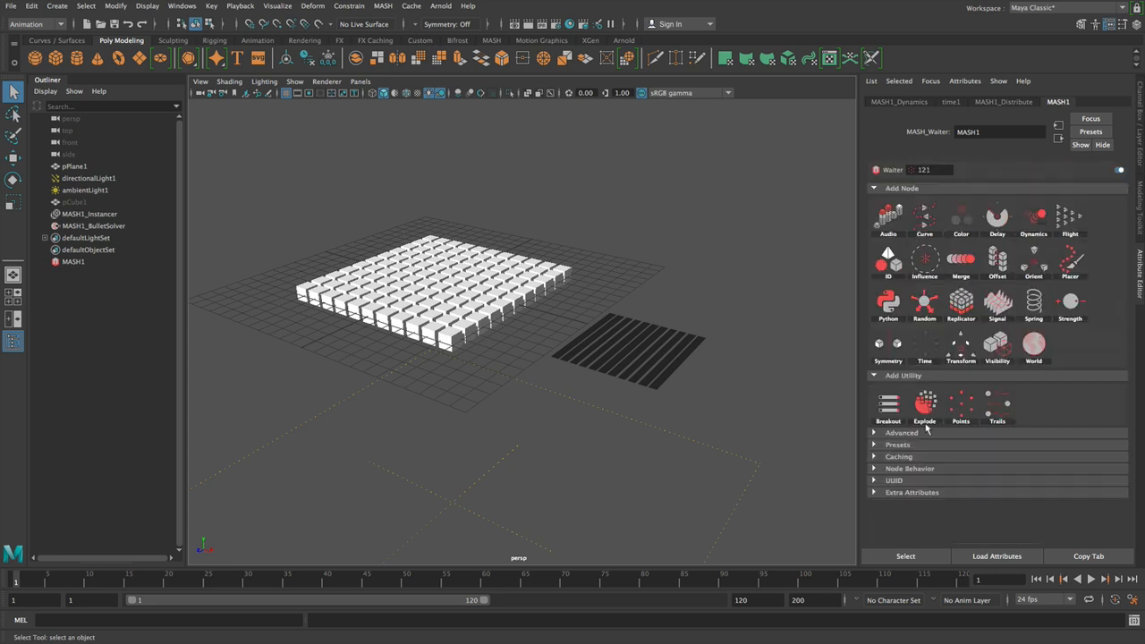
left_click(898, 456)
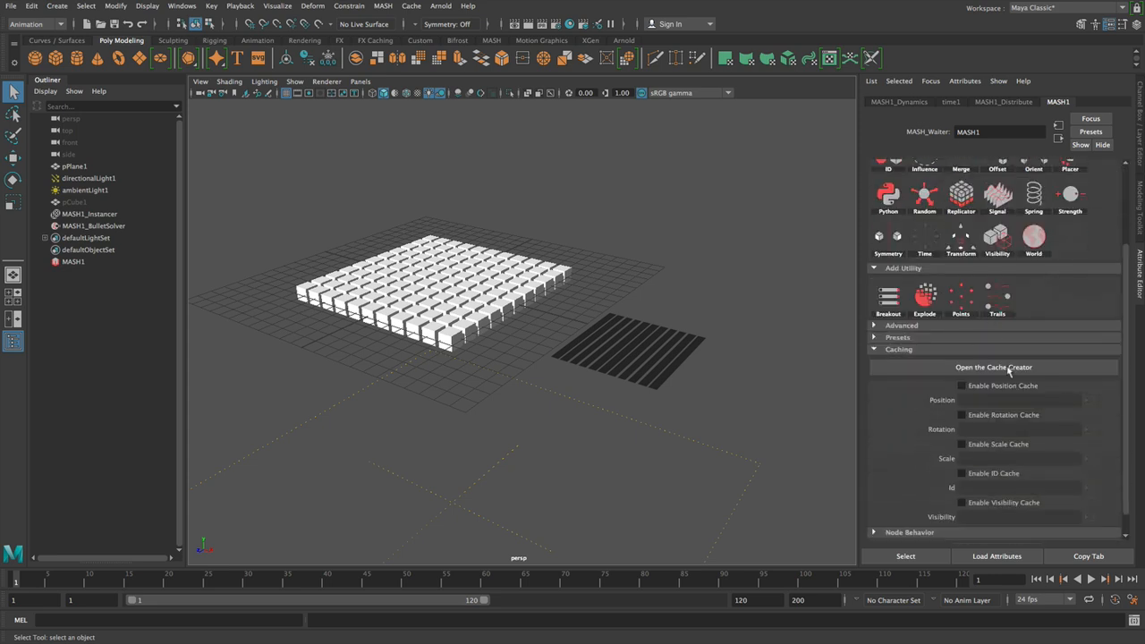
left_click(993, 366)
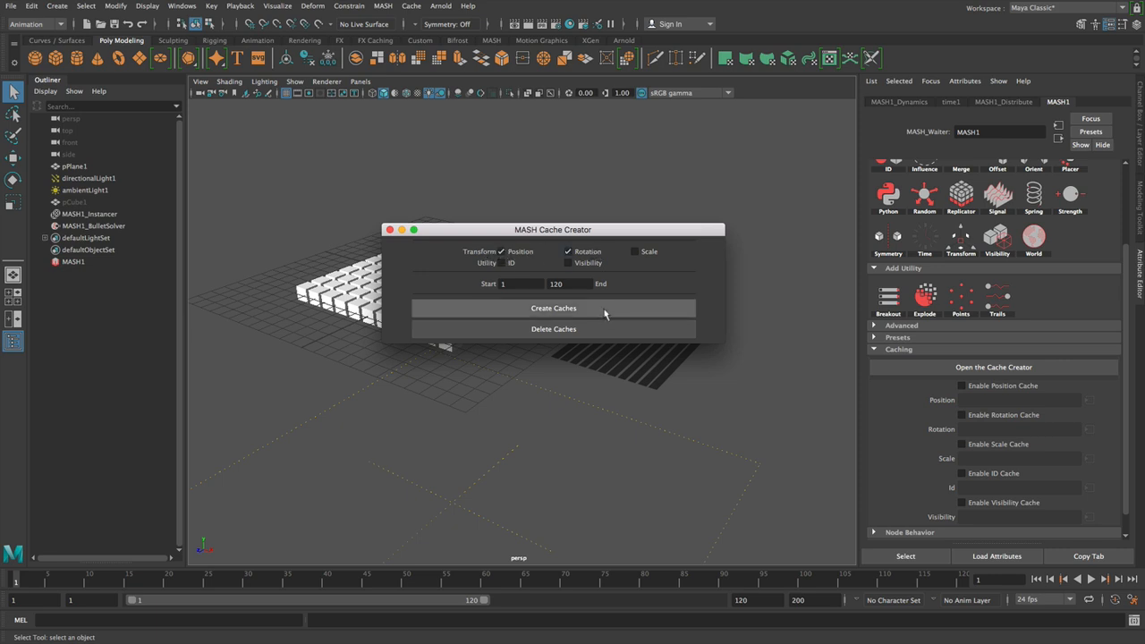
left_click(552, 308)
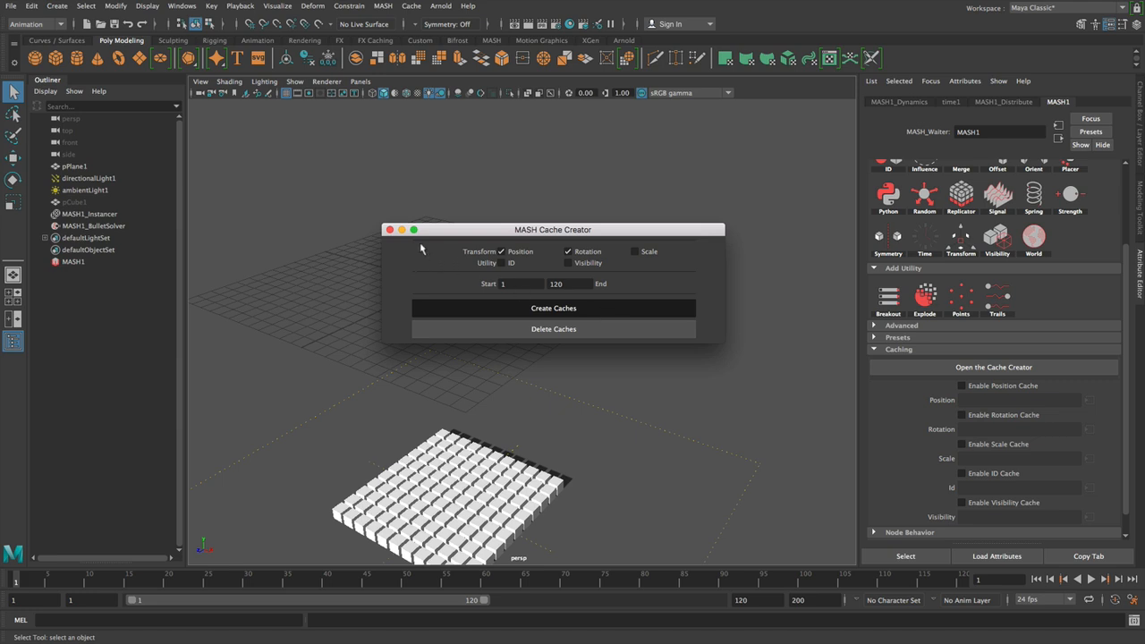
left_click(553, 308)
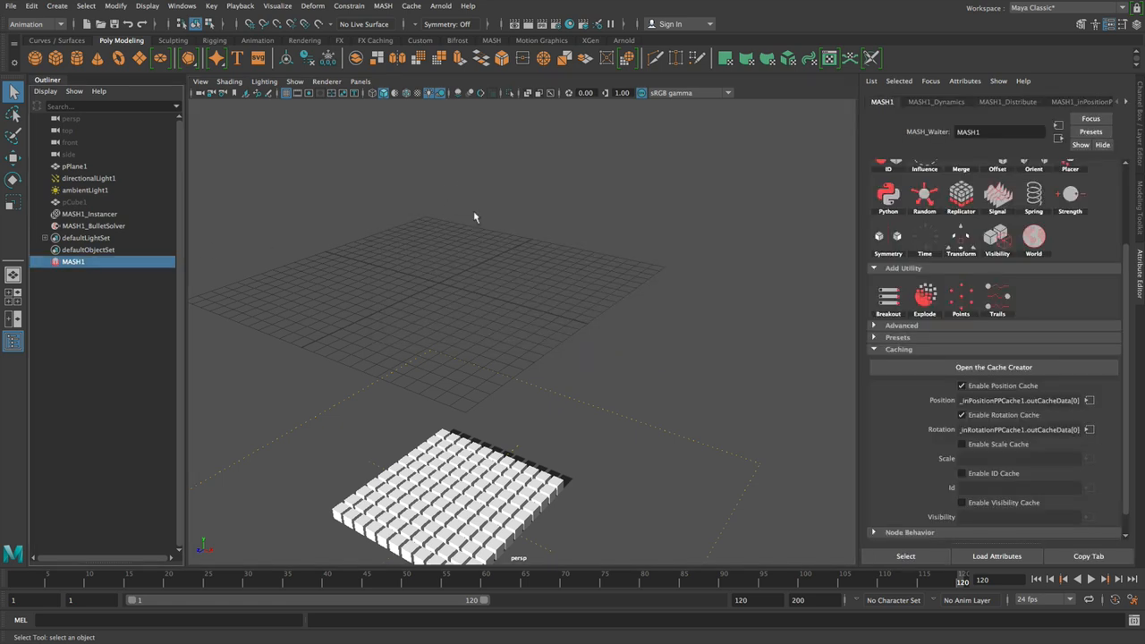
Scrub the time slider with MASH1_Dynamics shown to watch the cube row fall under dynamics.
left_click(935, 100)
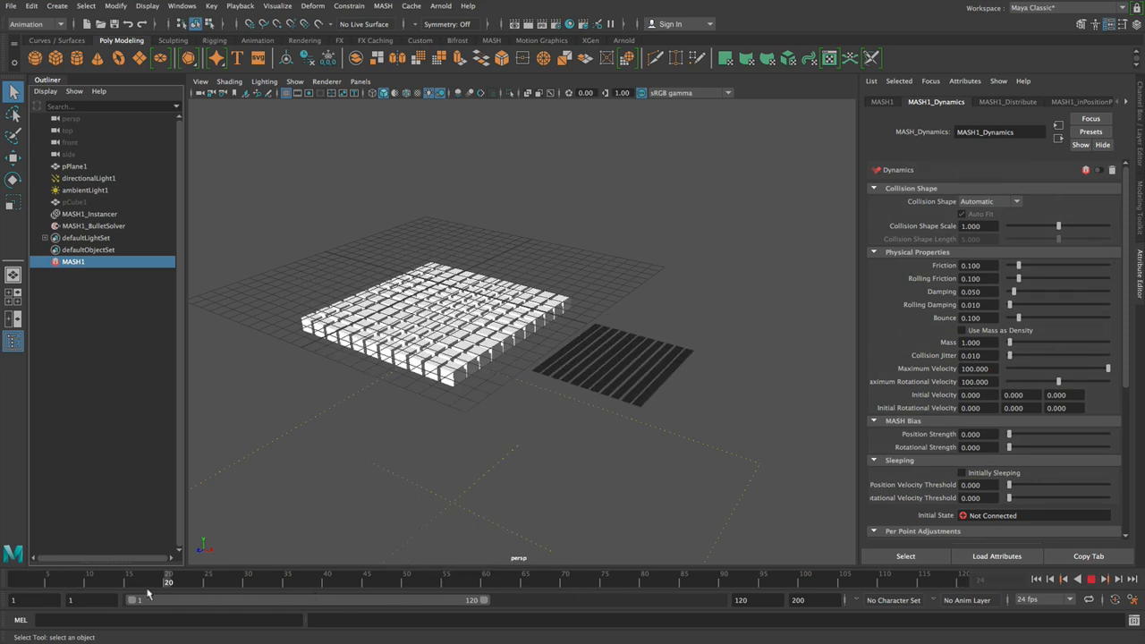
left_click(486, 583)
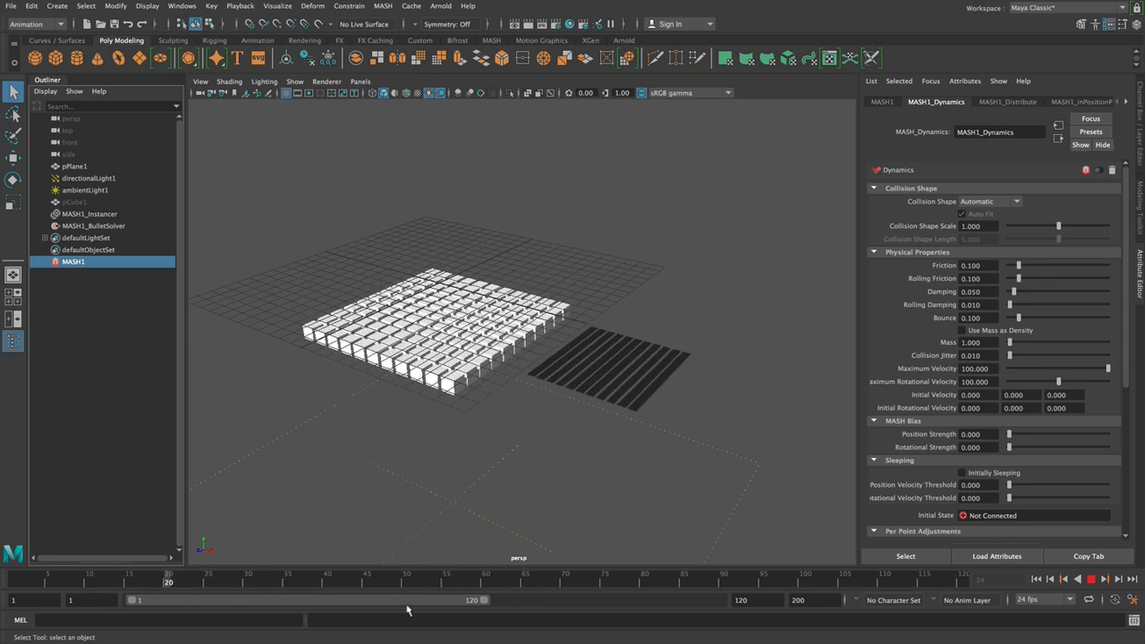
left_click_drag(168, 584, 374, 583)
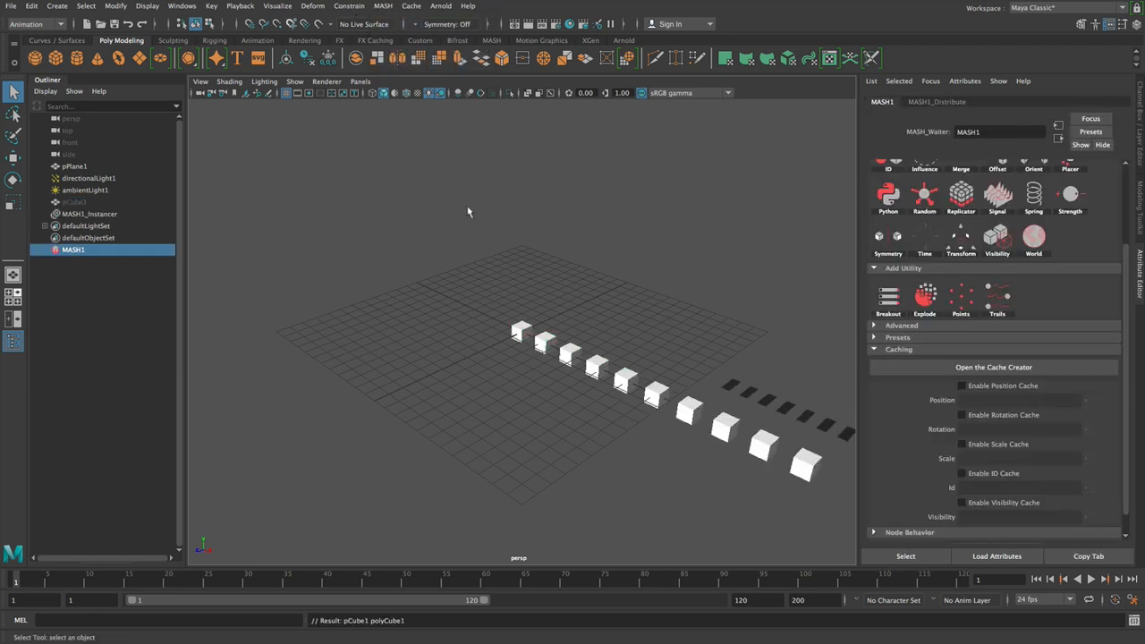
mouse_move(819, 346)
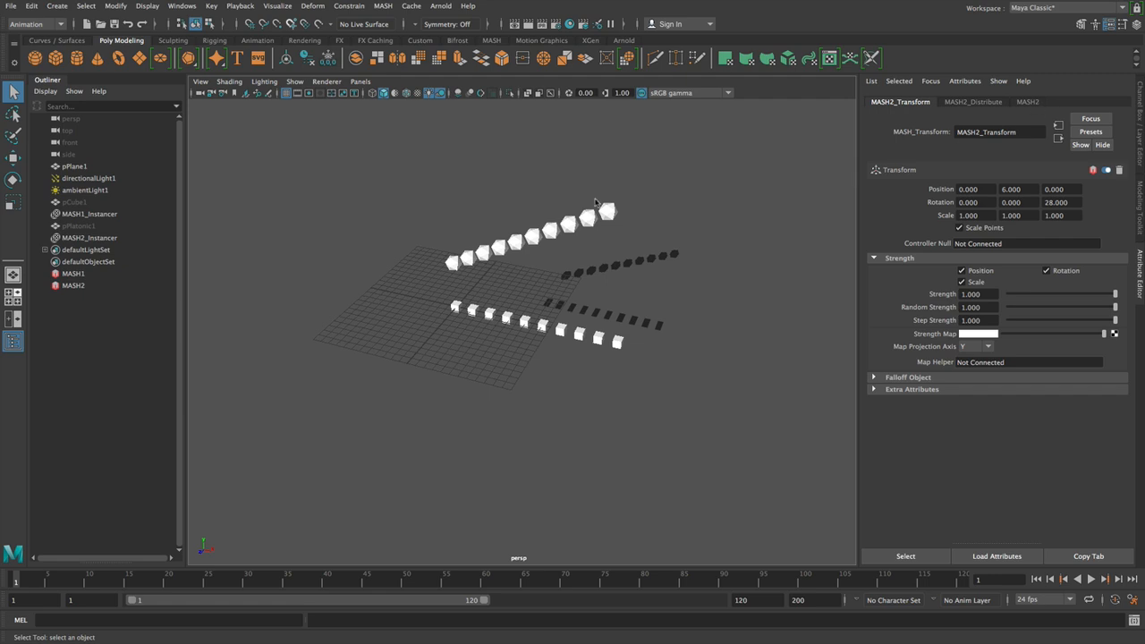
Add a Dynamics node to the new MASH2 network from its Waiter settings.
left_click(73, 272)
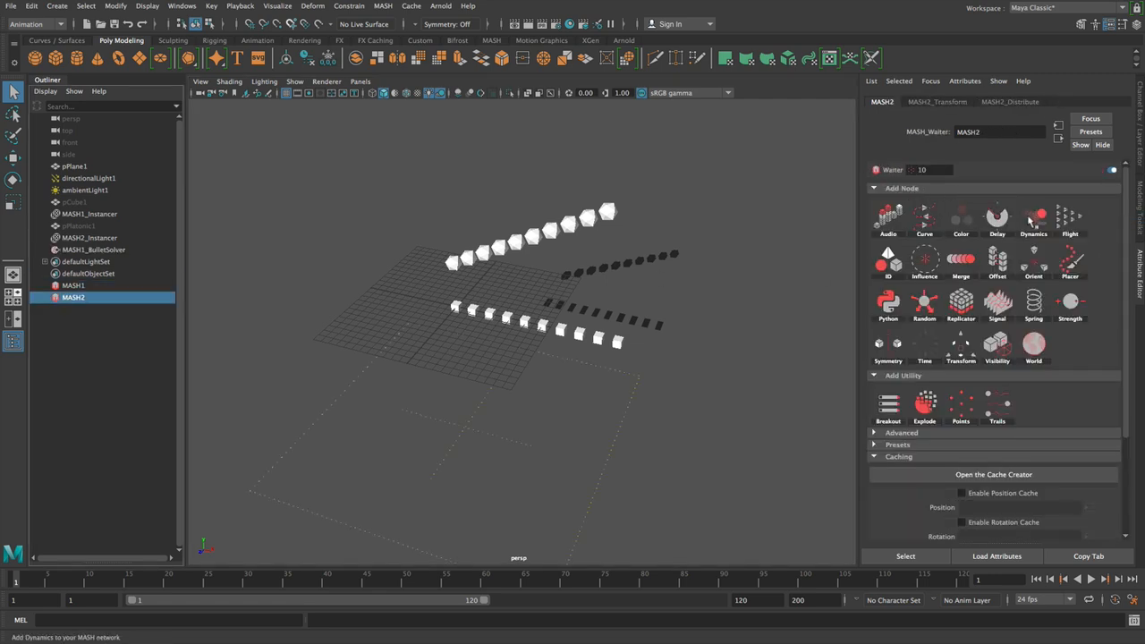
left_click(1034, 219)
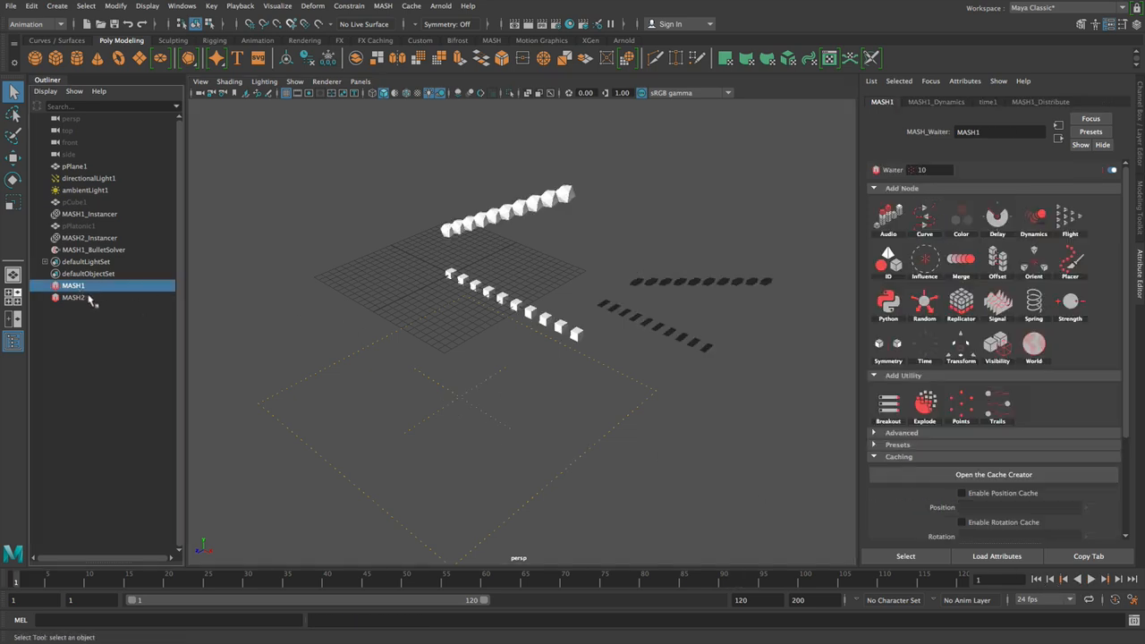
Bake MASH1 position and rotation caches in the Cache Creator, disabling its dynamics.
left_click(994, 474)
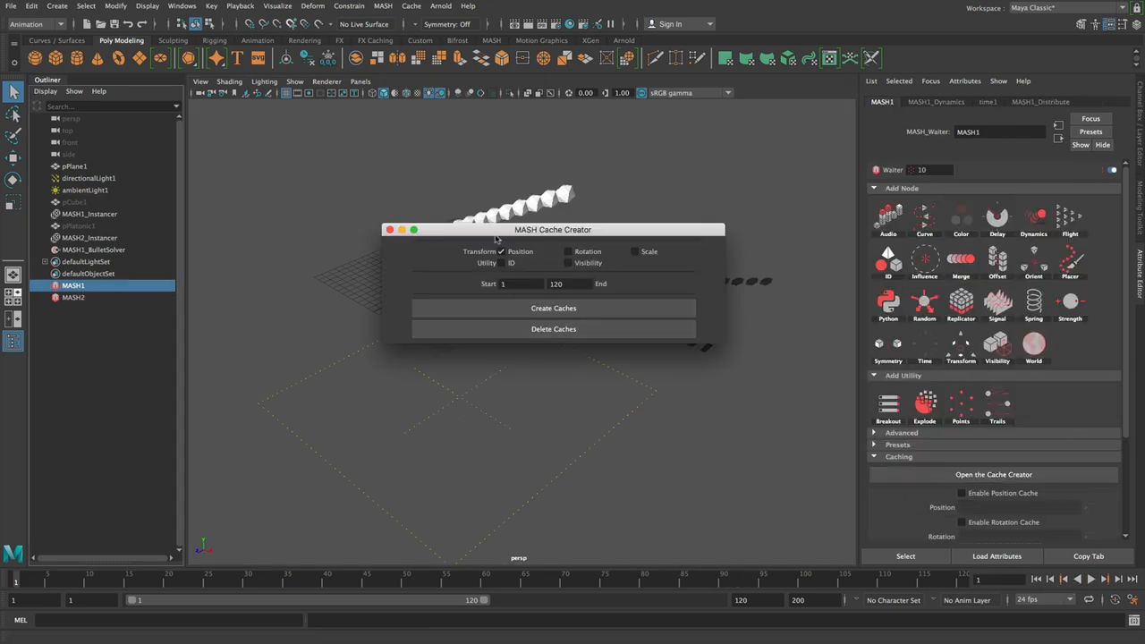
left_click(567, 250)
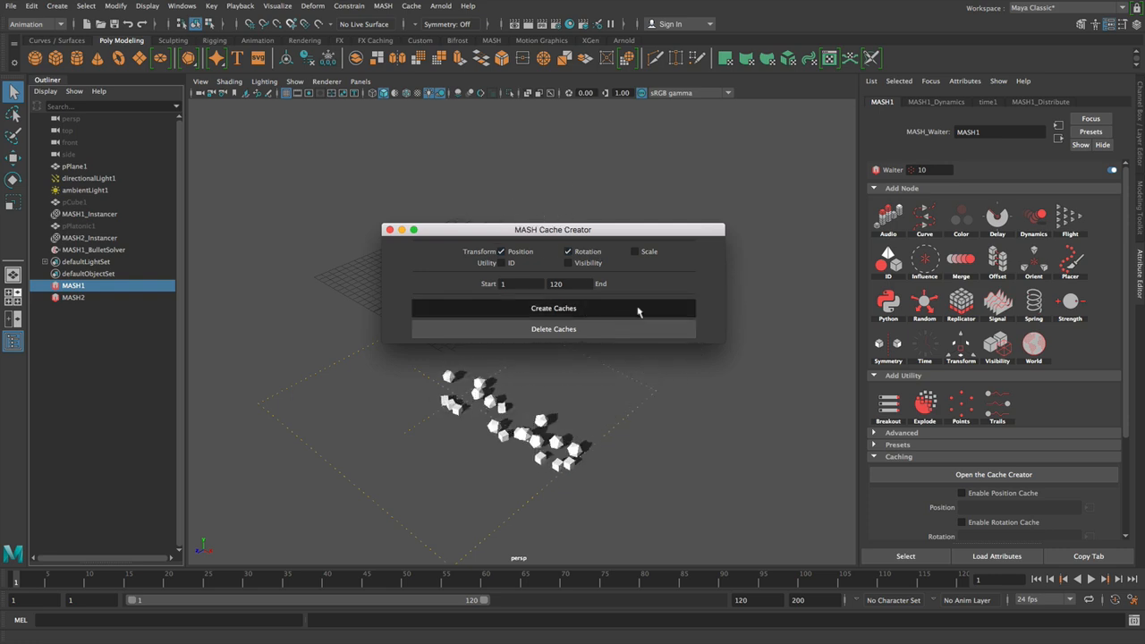
left_click(553, 308)
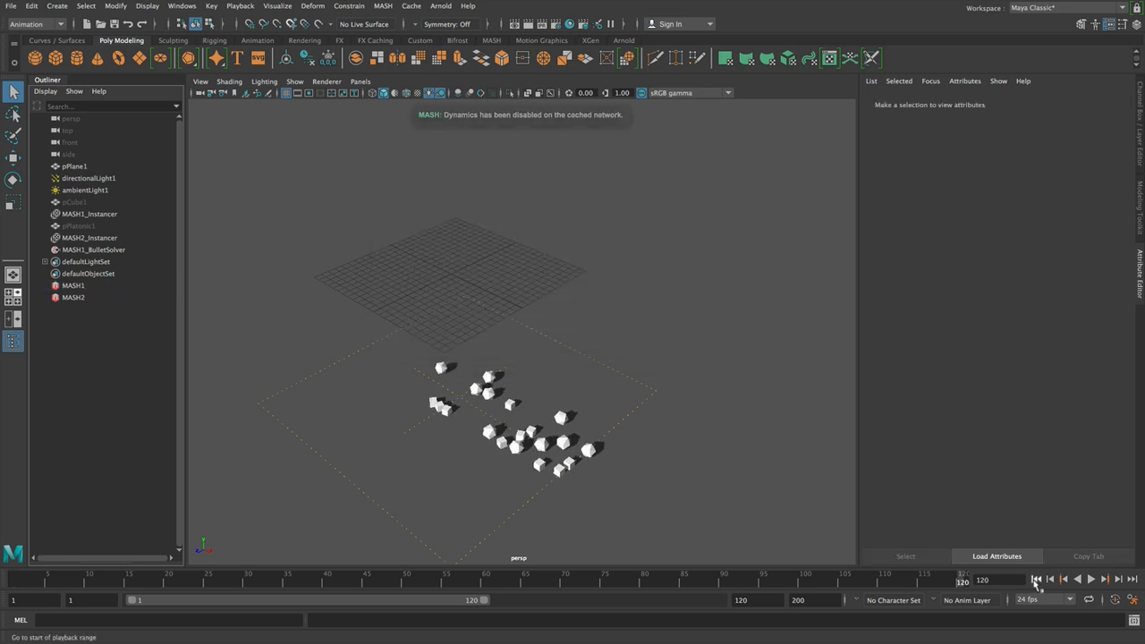
Rewind and play the timeline to check MASH1's cached simulation, then stop playback.
left_click(1036, 579)
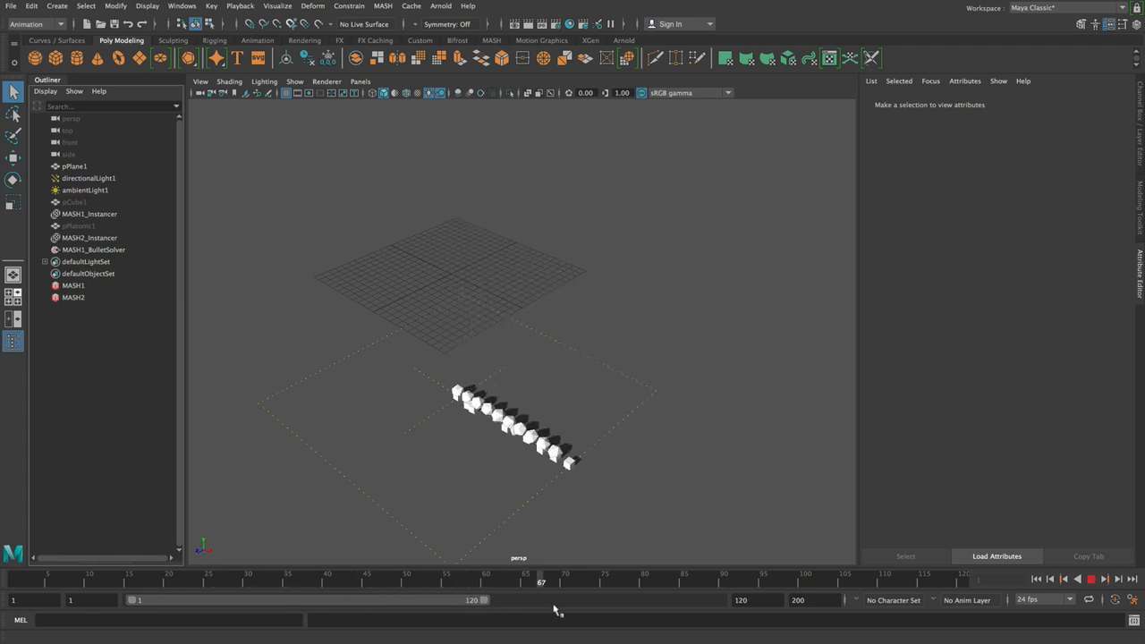
left_click(893, 583)
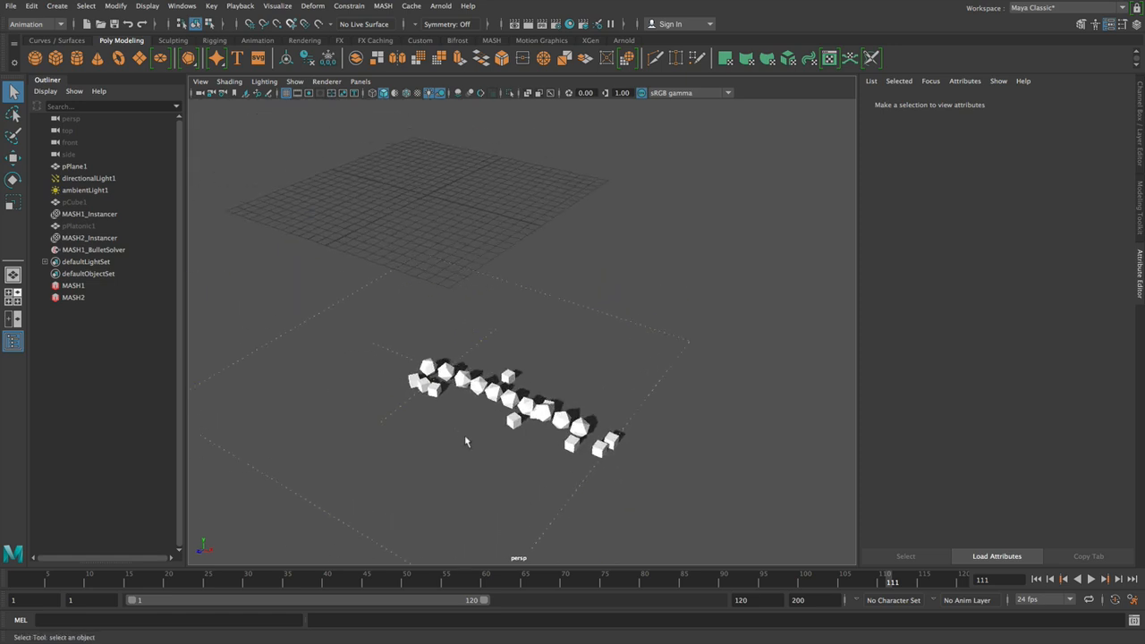
left_click(1091, 580)
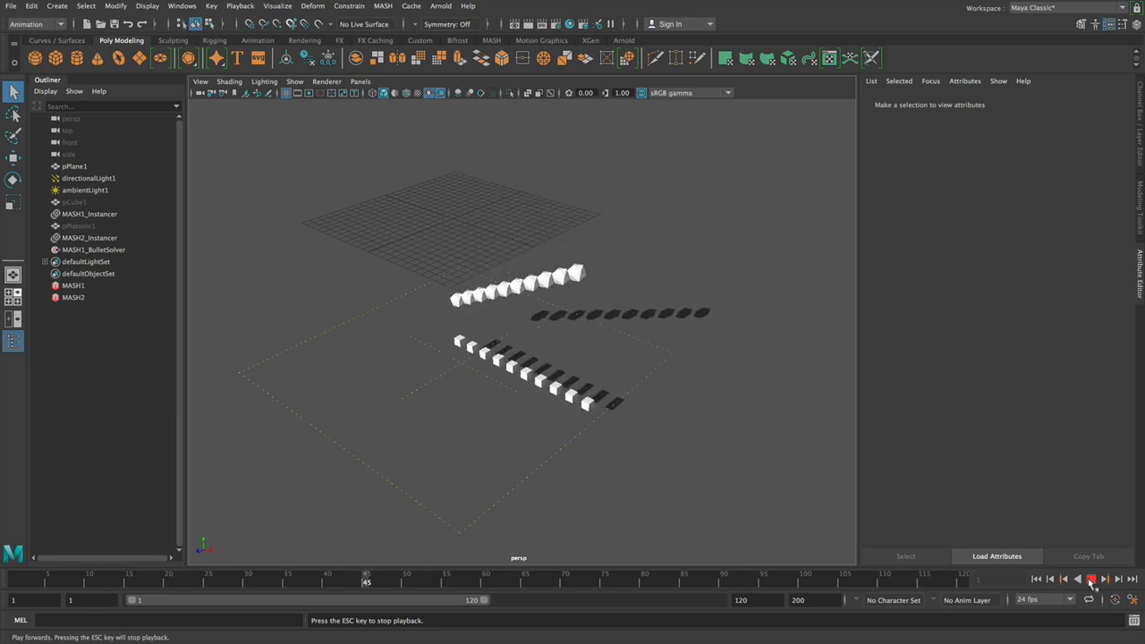
left_click(1091, 579)
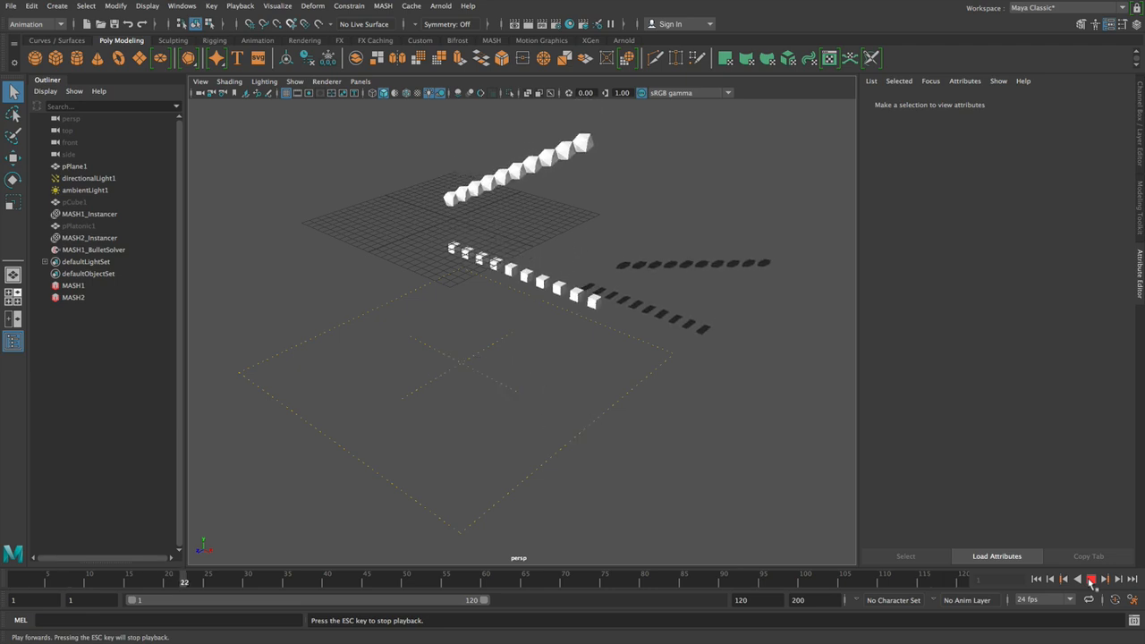
left_click(74, 285)
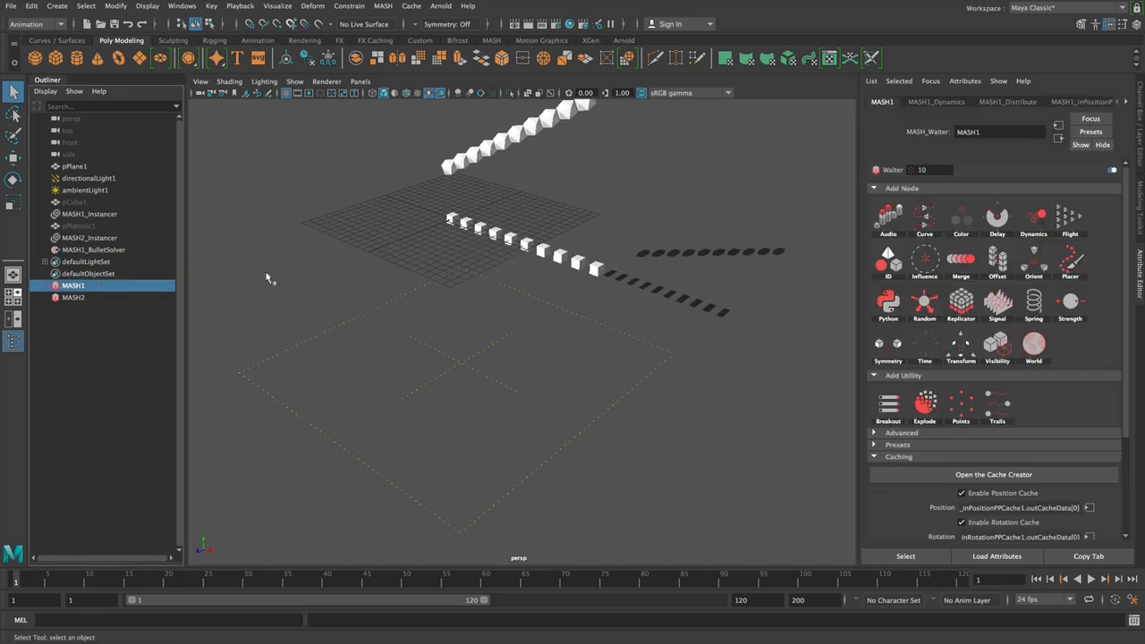
Show MASH1's Dynamics node settings with its collision shape, friction and bounce values.
left_click(938, 100)
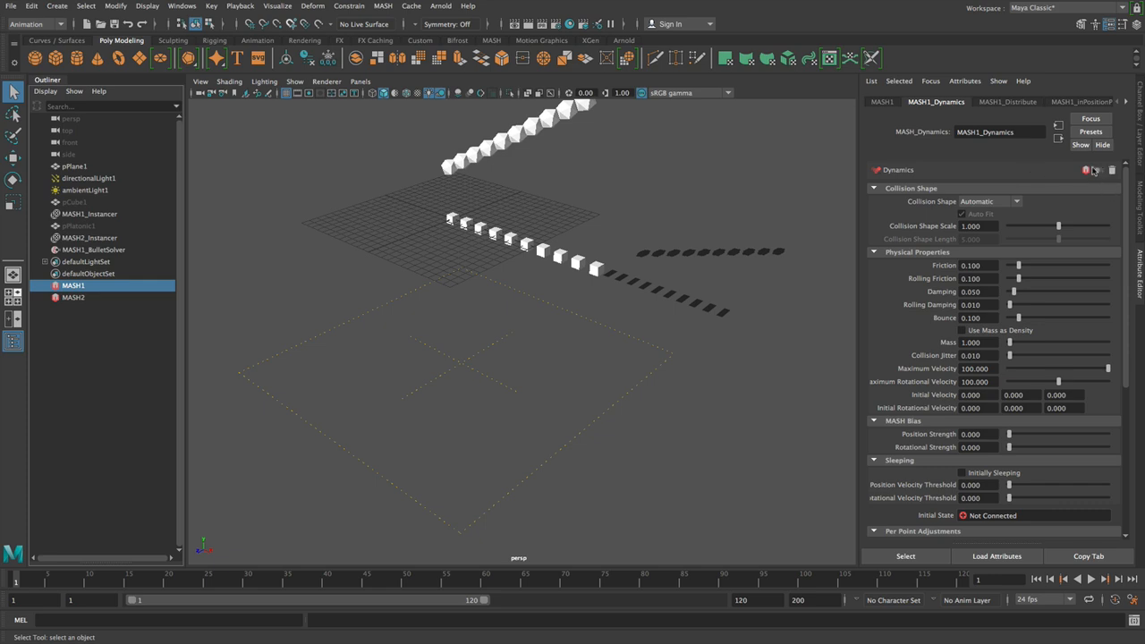
mouse_move(463, 176)
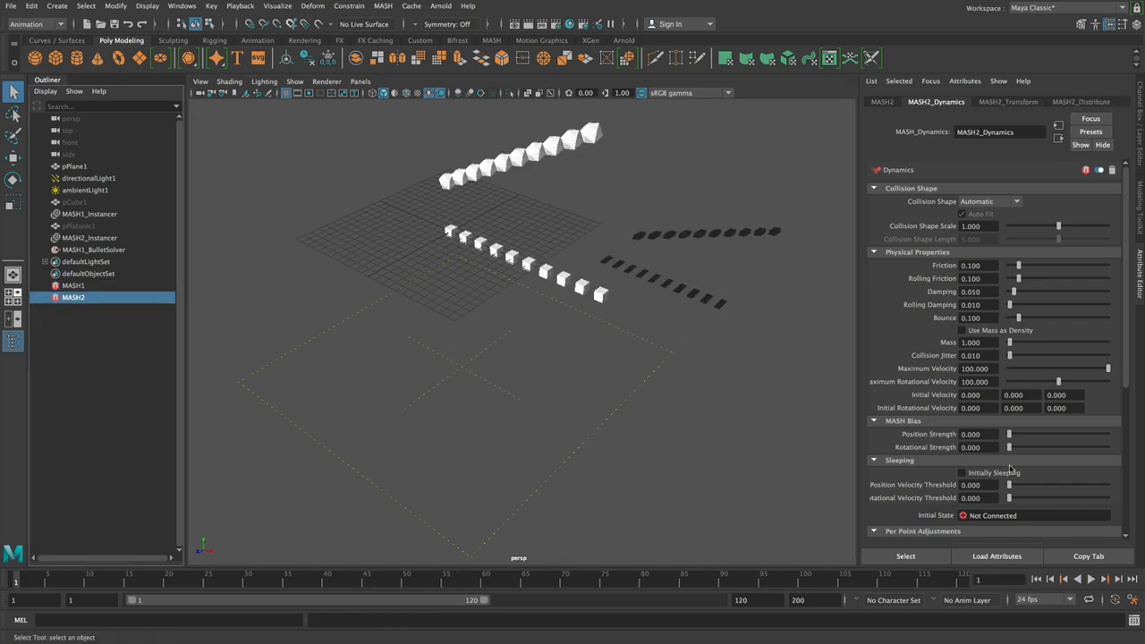
Bake MASH2 position and rotation caches for frames 1–120 and play the result forward.
left_click(882, 100)
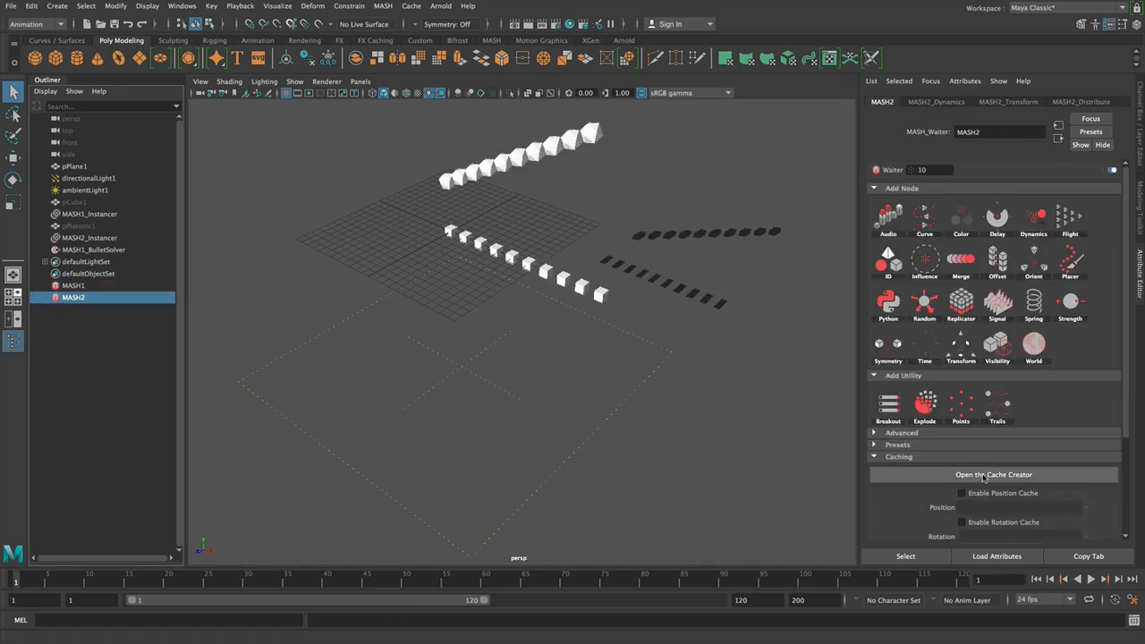
left_click(993, 474)
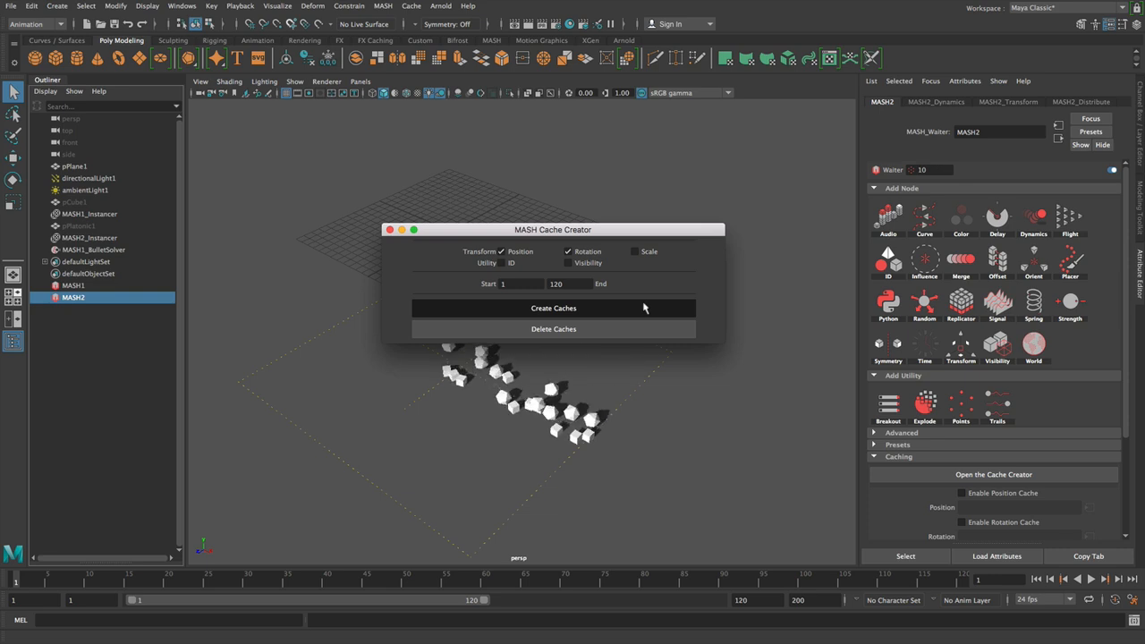
left_click(553, 308)
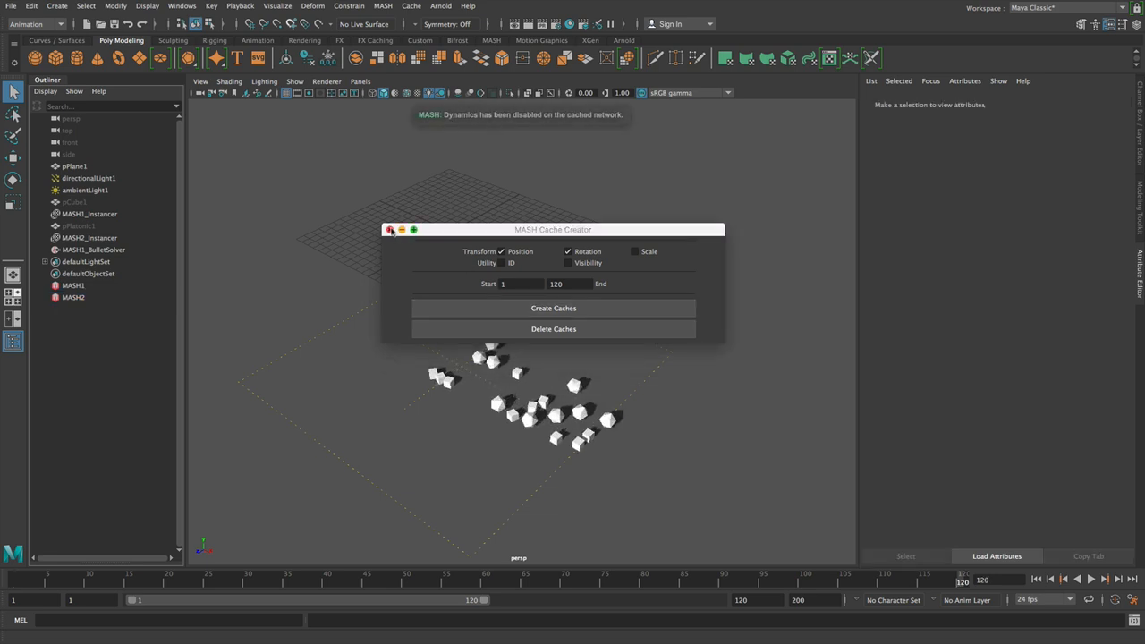
left_click(390, 229)
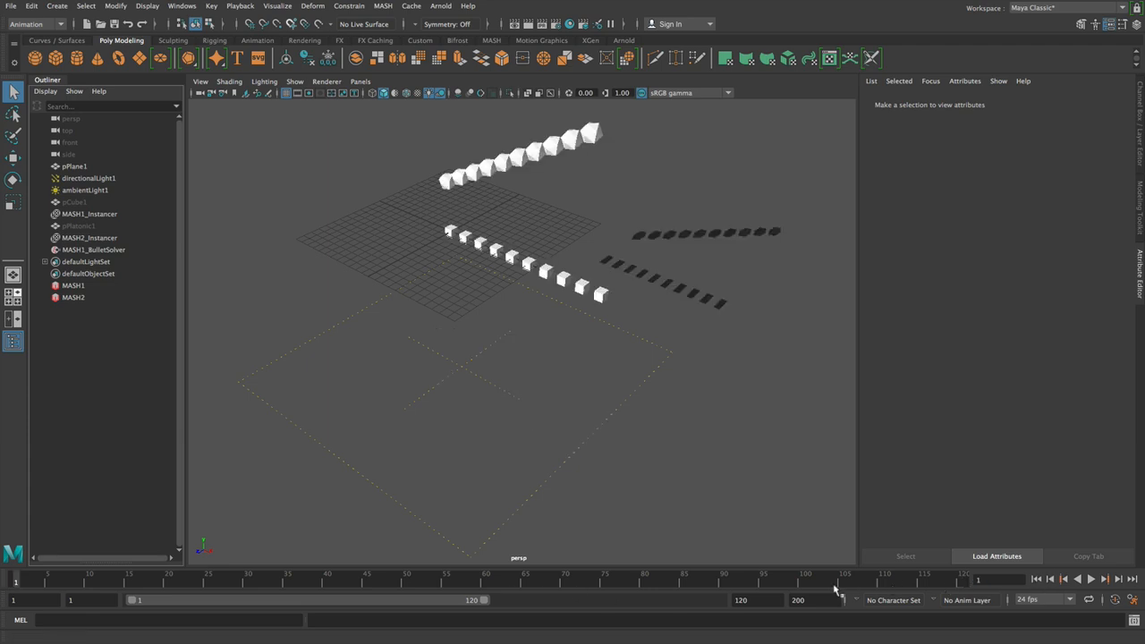
mouse_move(55, 576)
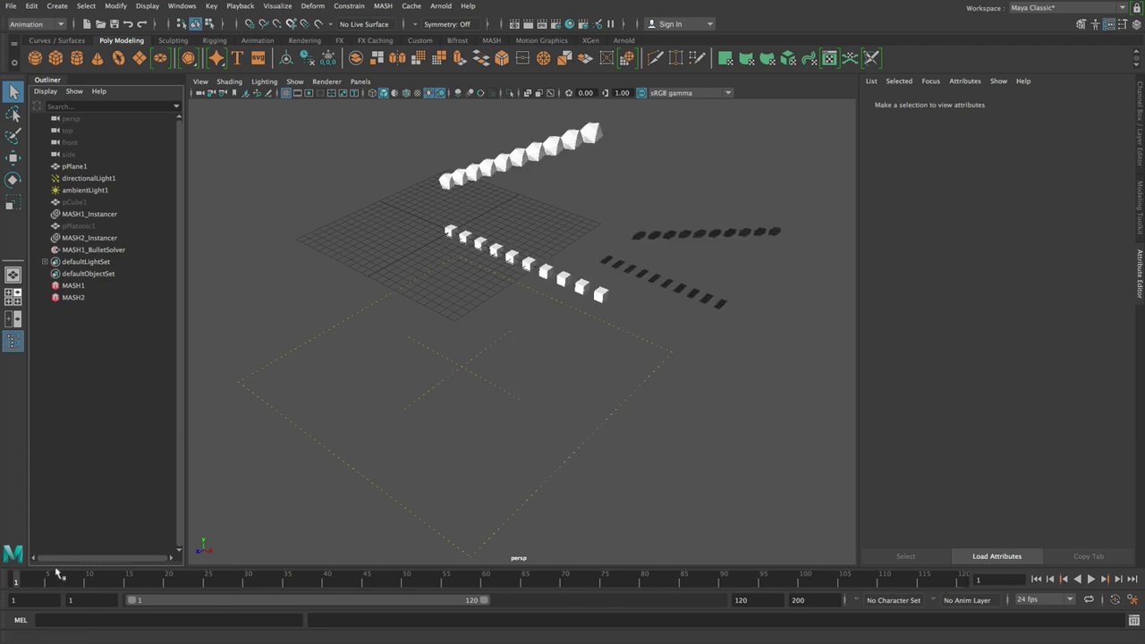
mouse_move(741, 499)
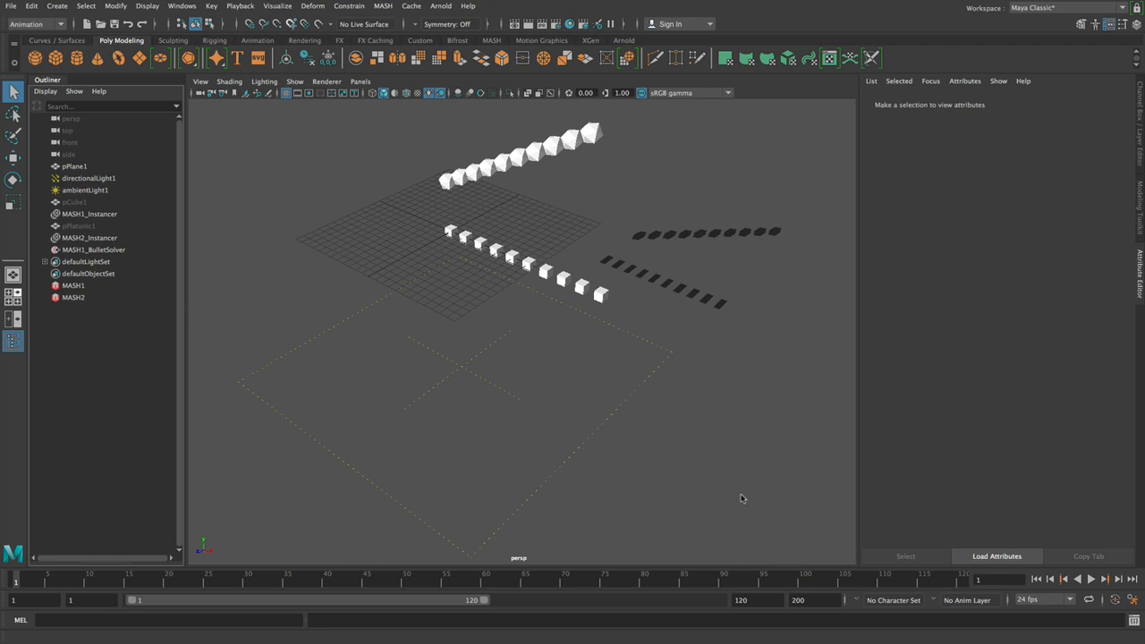
left_click(1091, 579)
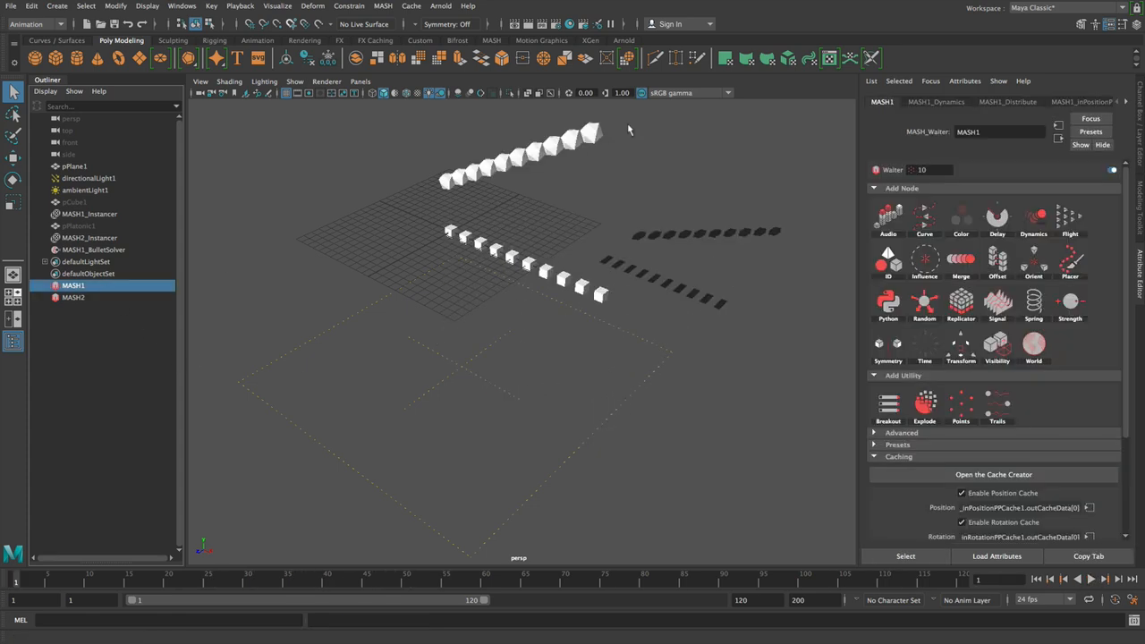
Scrub back and forth through the cached animation to watch both cube rows collide and settle.
left_click(936, 100)
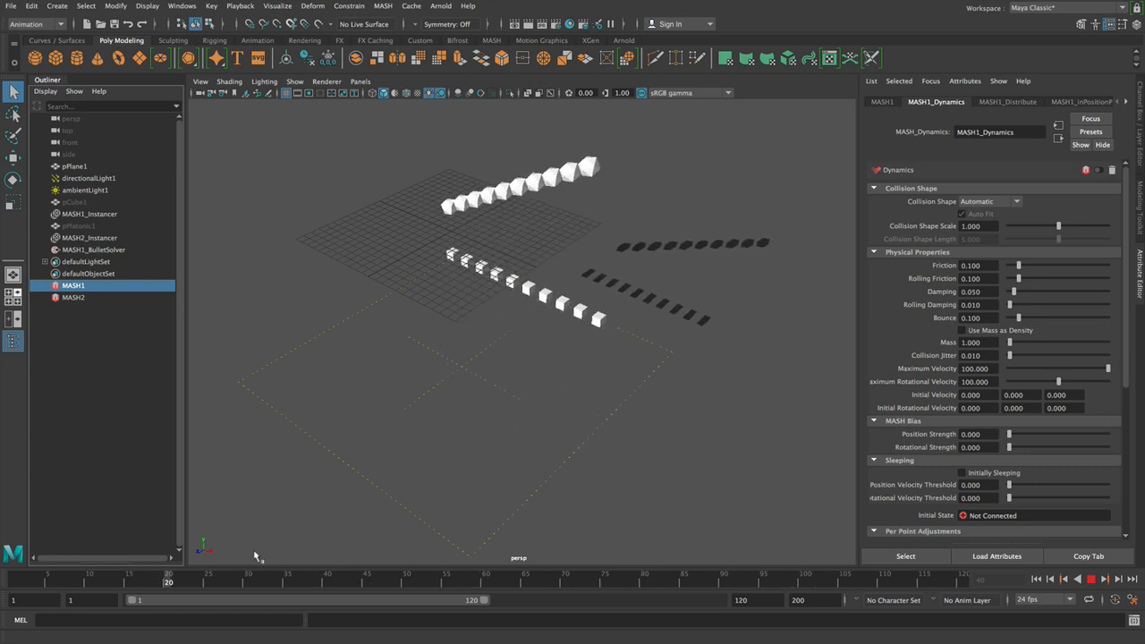
left_click_drag(169, 583, 295, 583)
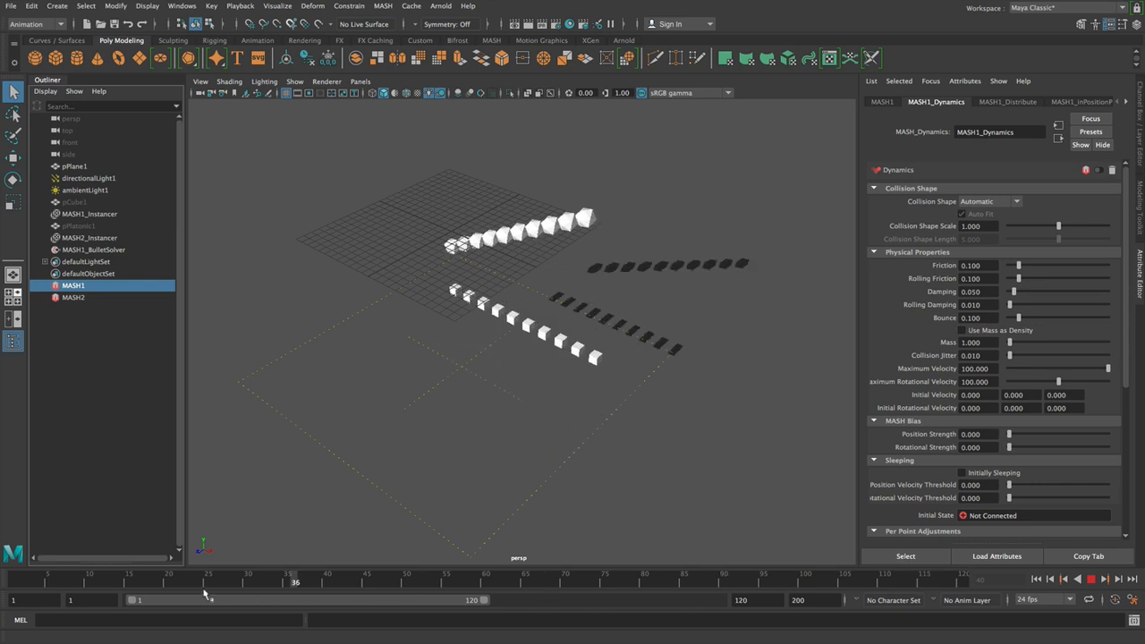
left_click_drag(295, 584, 159, 583)
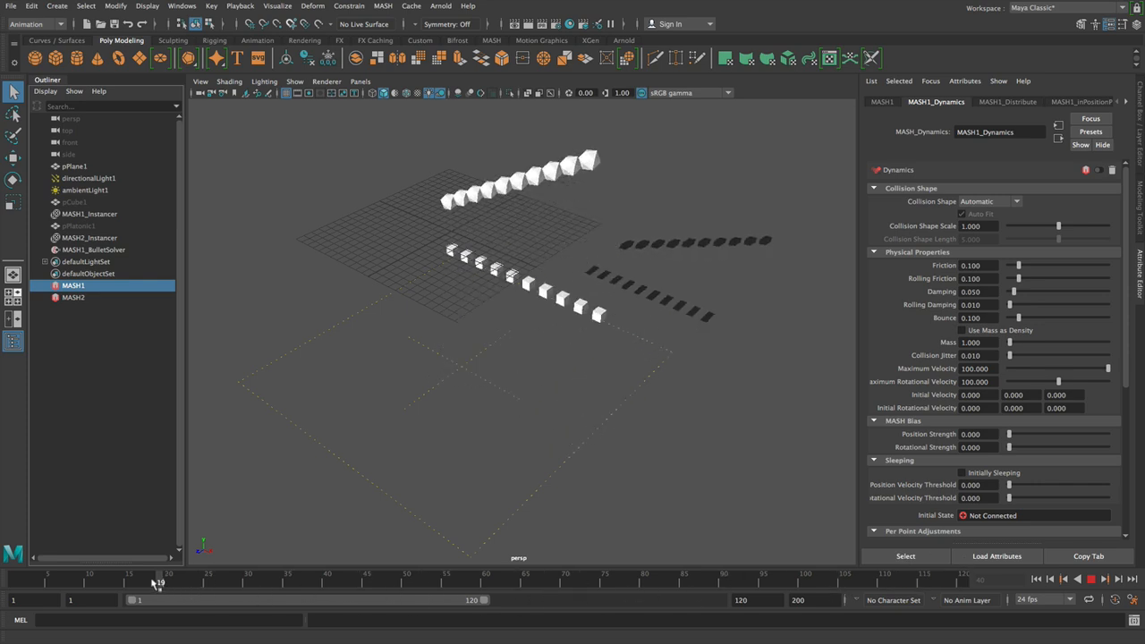
left_click_drag(160, 583, 286, 583)
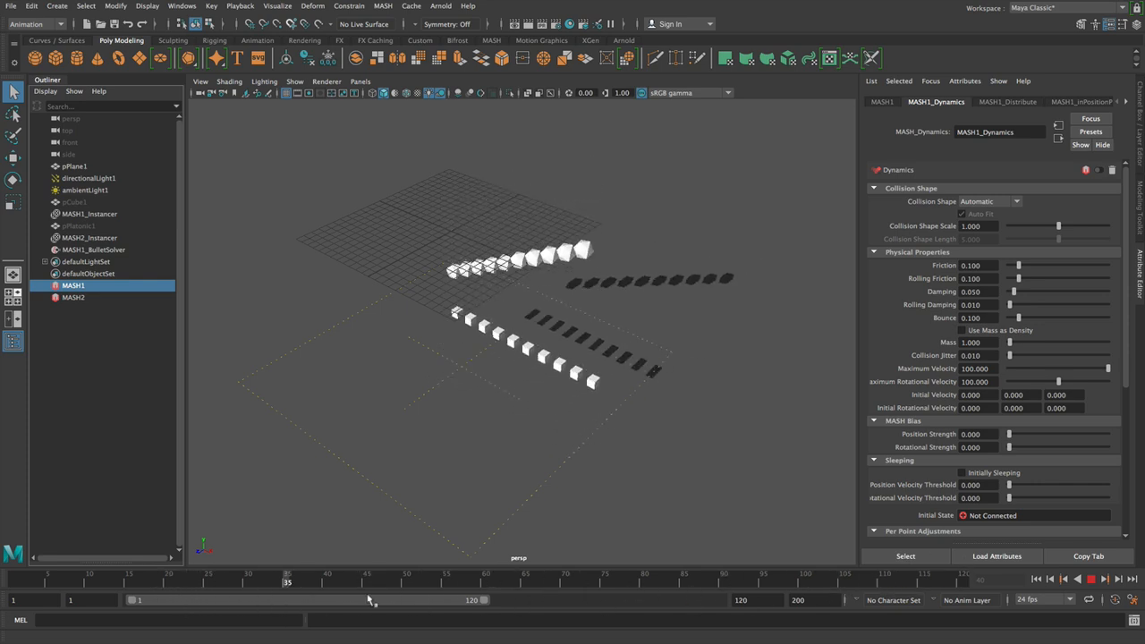
left_click_drag(286, 587, 429, 587)
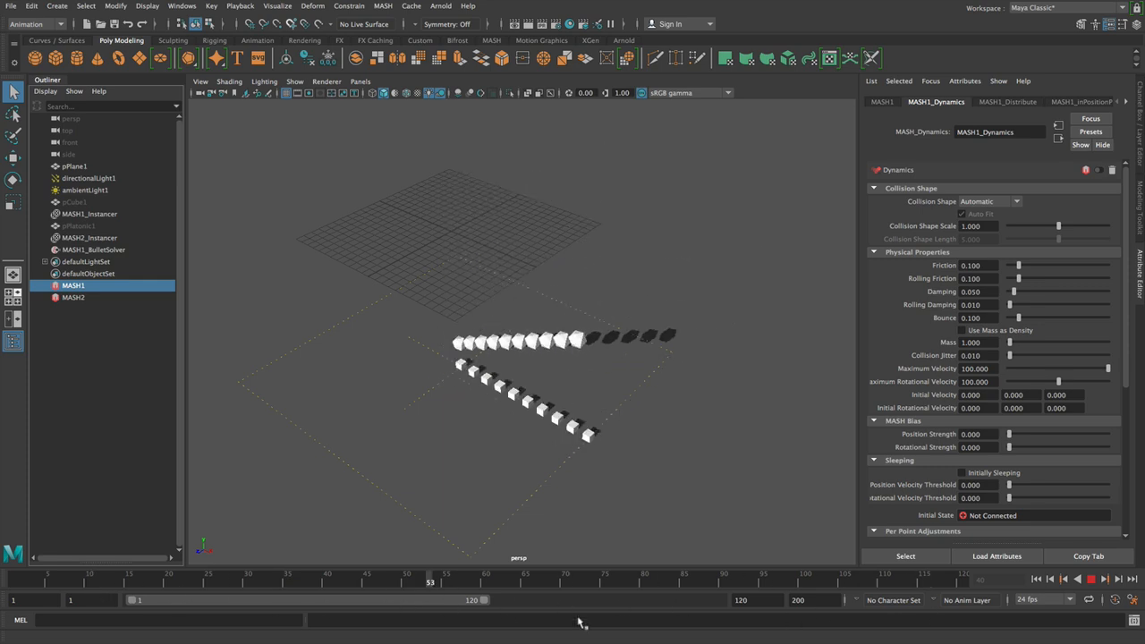